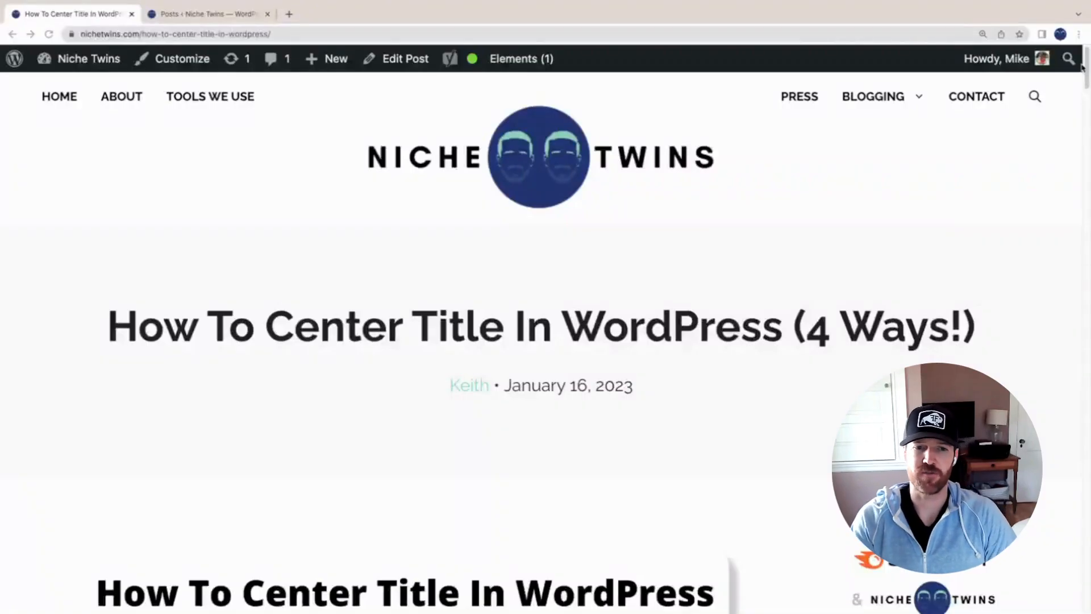
{"action": "mouse_move", "coordinate": [1075, 98]}
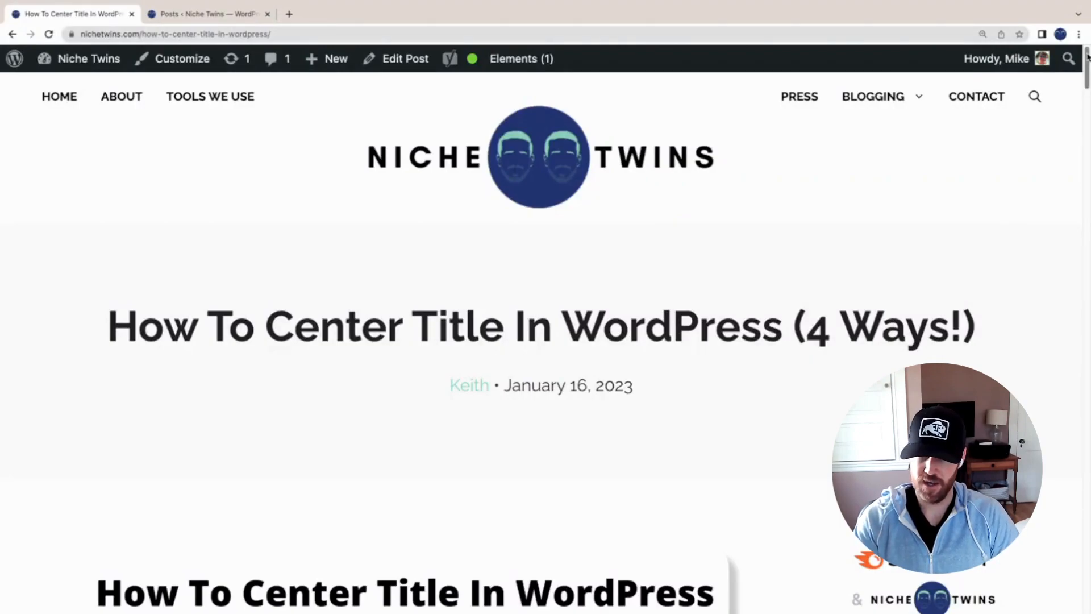
Scroll through the article, then open the GeneratePress Customizer from the Posts admin tab
{"action": "scroll", "scroll_direction": "down", "scroll_amount": 3}
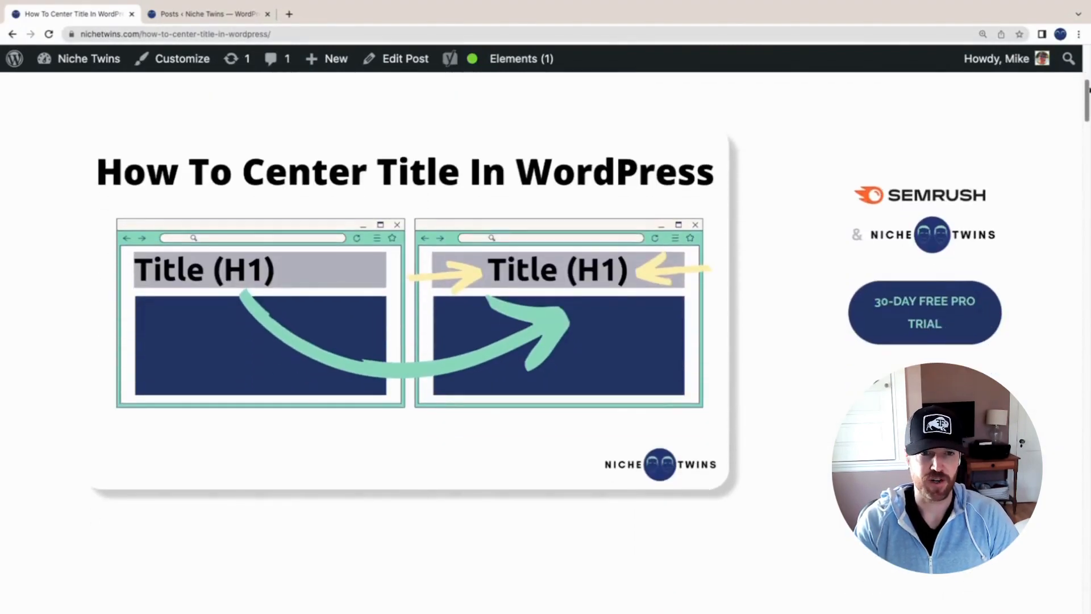
{"action": "scroll", "scroll_direction": "down", "scroll_amount": 3}
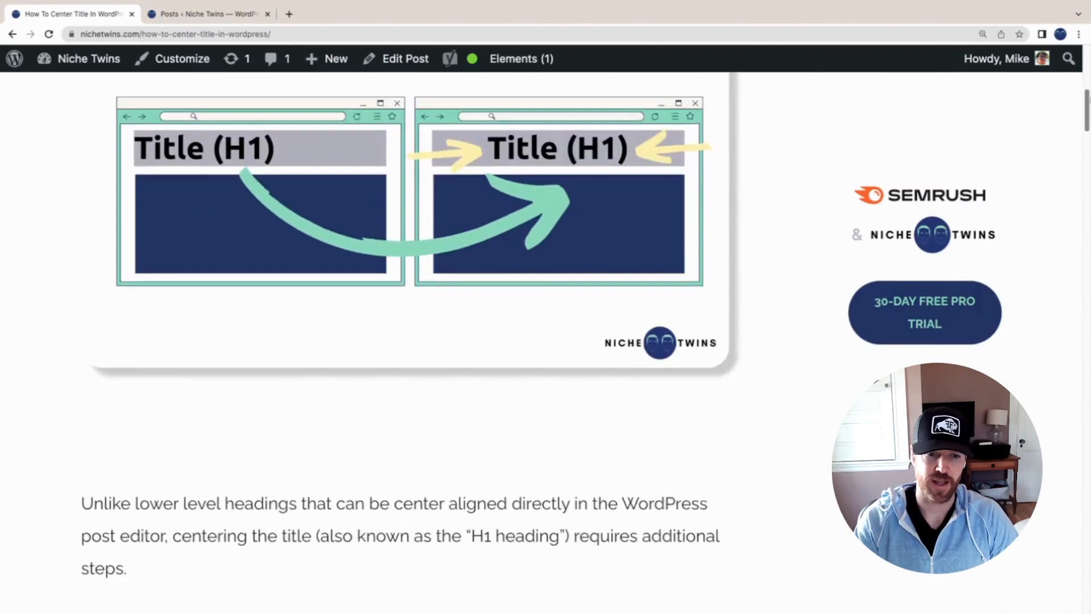
{"action": "scroll", "scroll_direction": "down", "scroll_amount": 3}
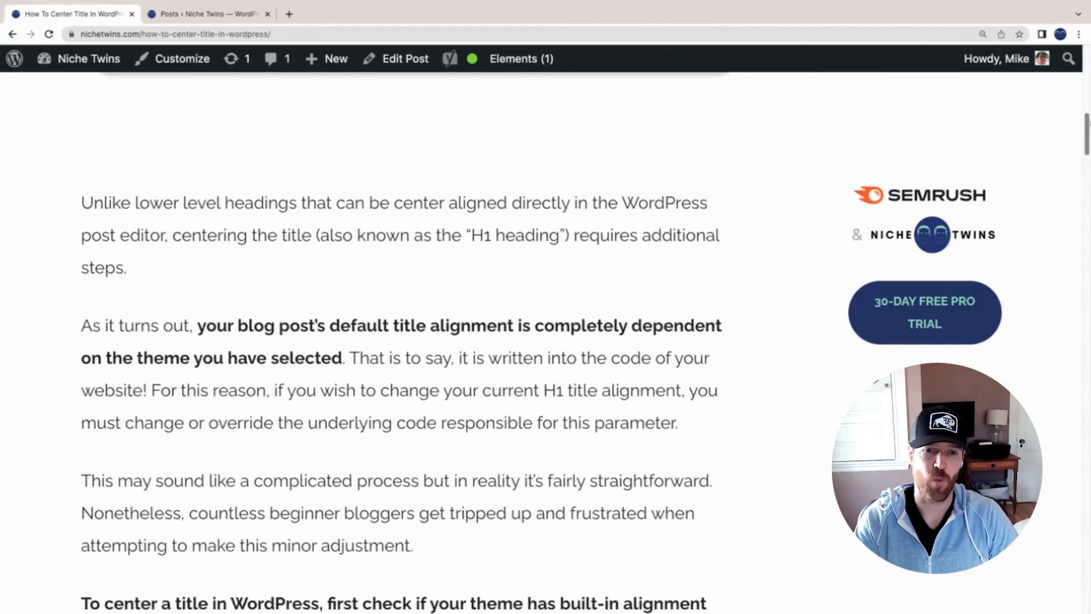
{"action": "scroll", "scroll_direction": "down", "scroll_amount": 3}
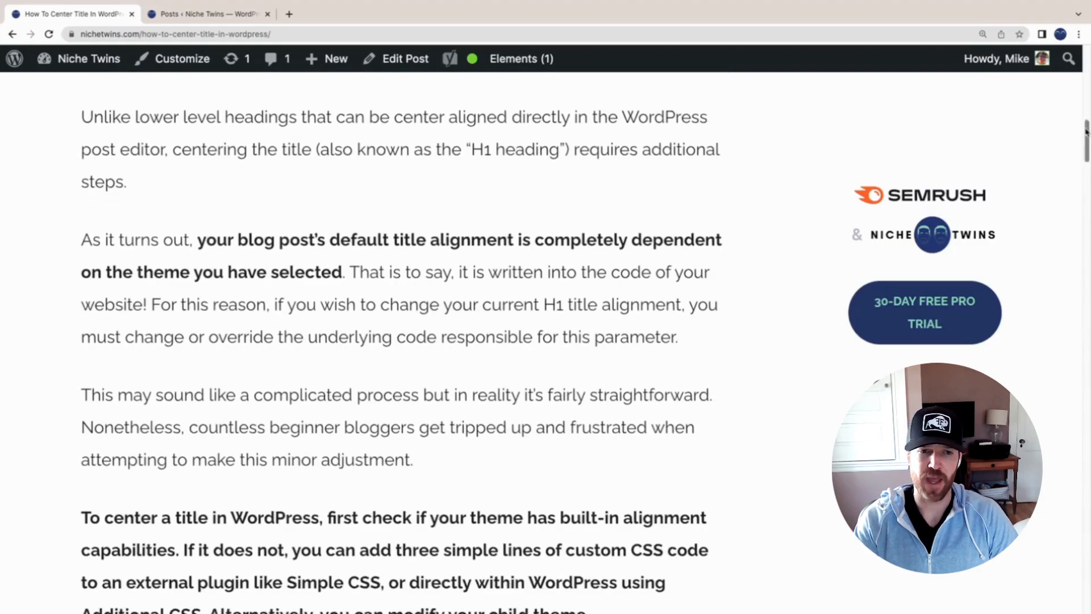
{"action": "mouse_move", "coordinate": [816, 167]}
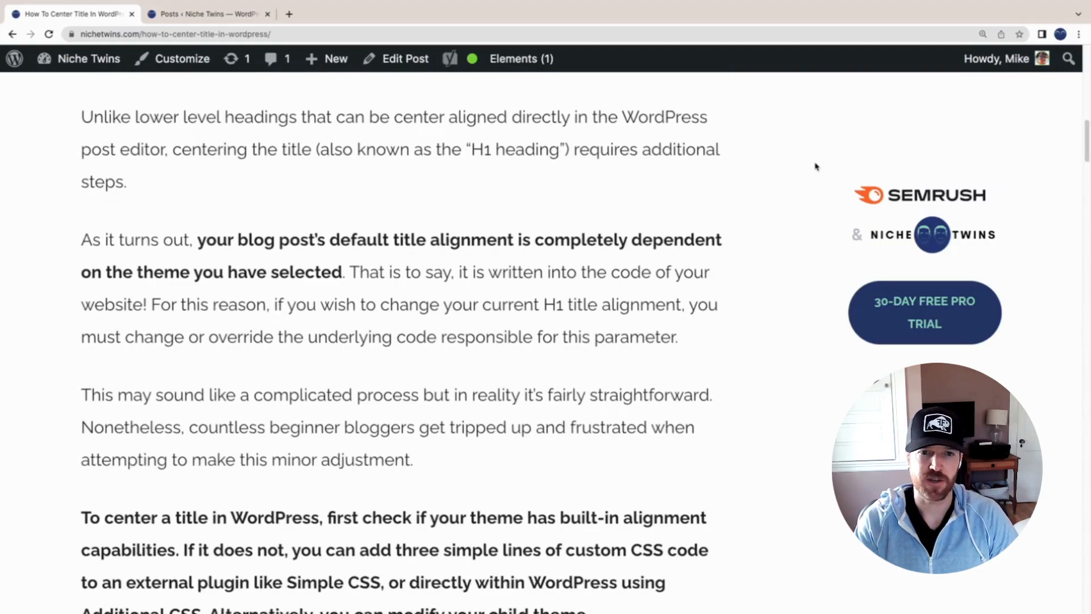
{"action": "mouse_move", "coordinate": [439, 210]}
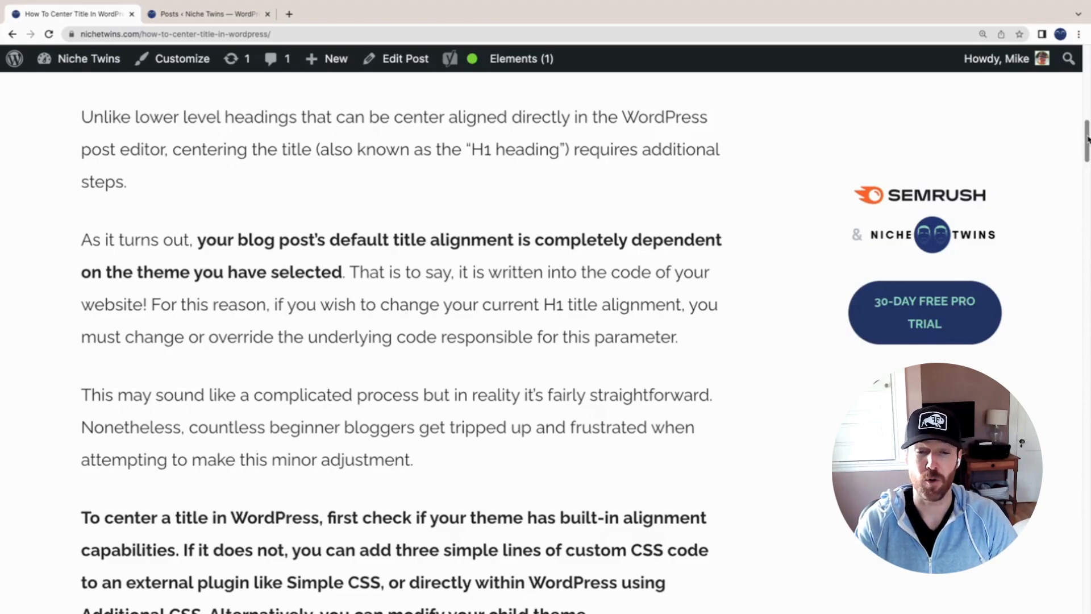
{"action": "scroll", "scroll_direction": "down", "scroll_amount": 3}
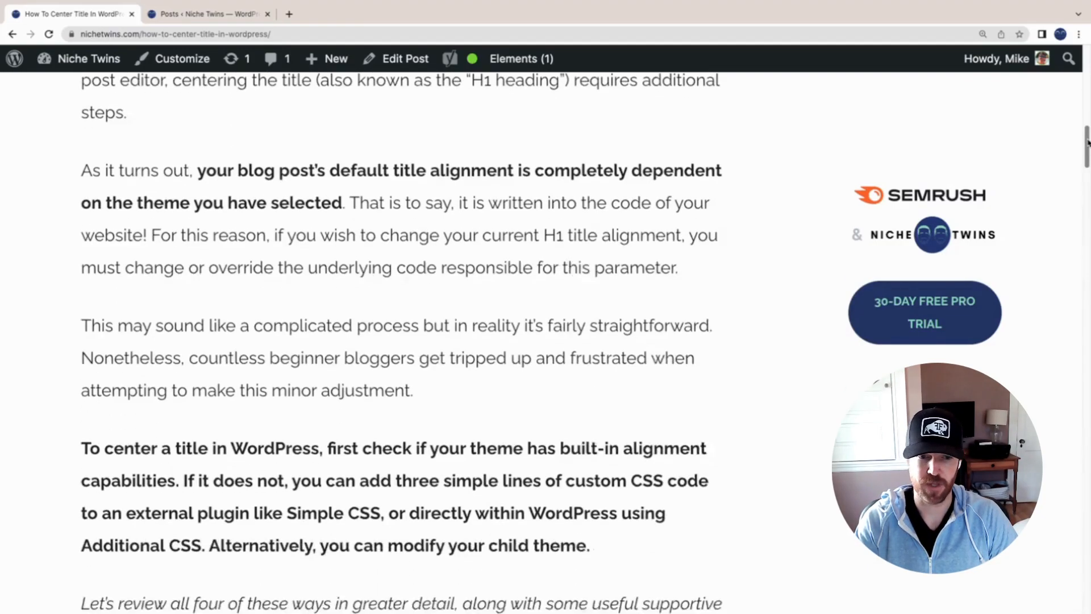
{"action": "scroll", "scroll_direction": "down", "scroll_amount": 3}
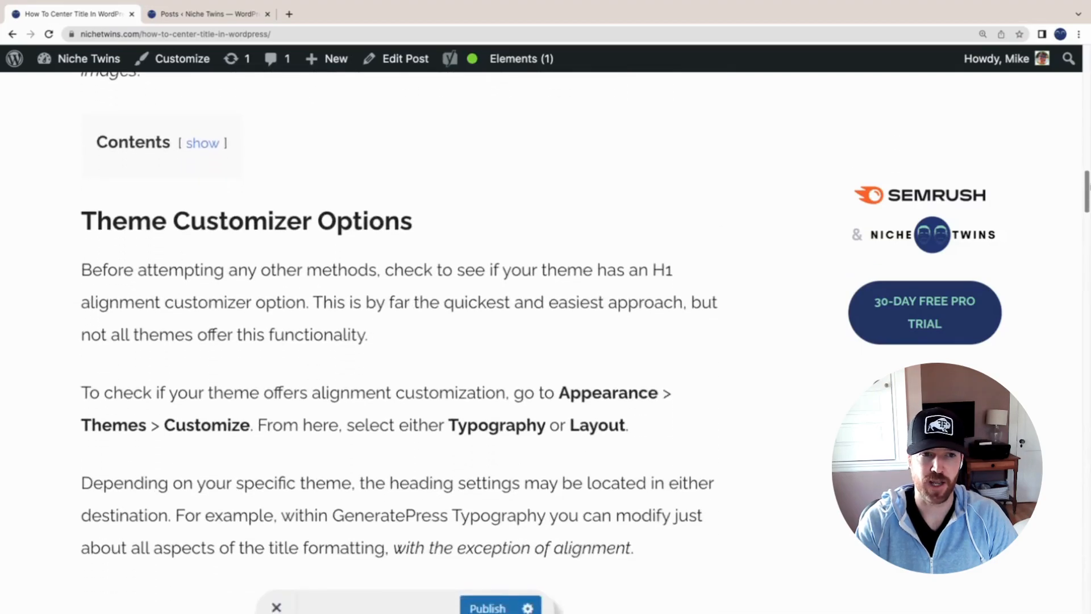
{"action": "scroll", "scroll_direction": "down", "scroll_amount": 3}
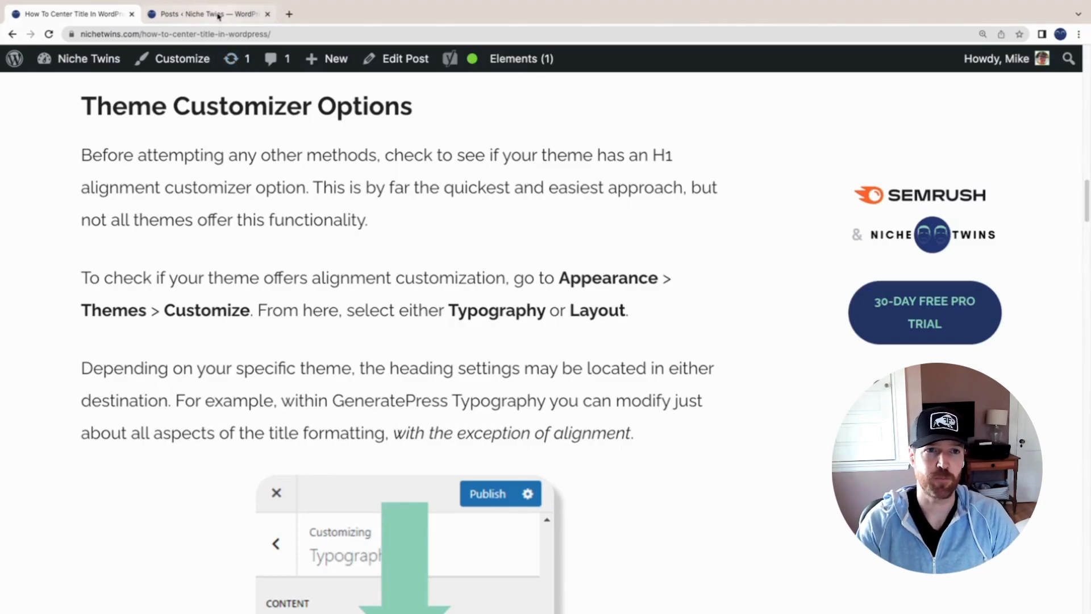
{"action": "left_click", "coordinate": [207, 13]}
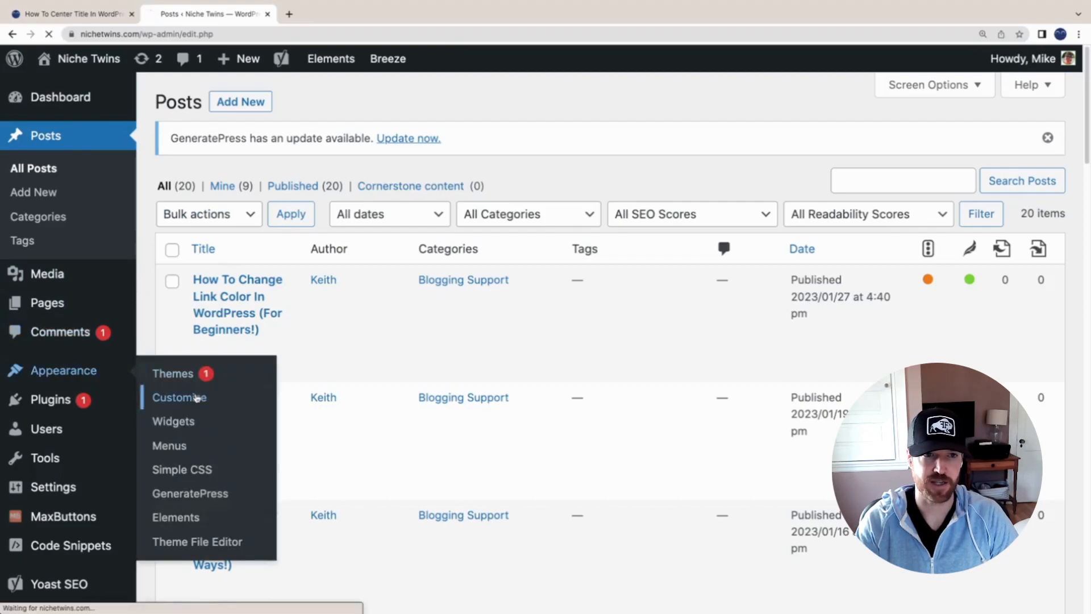
{"action": "left_click", "coordinate": [179, 397]}
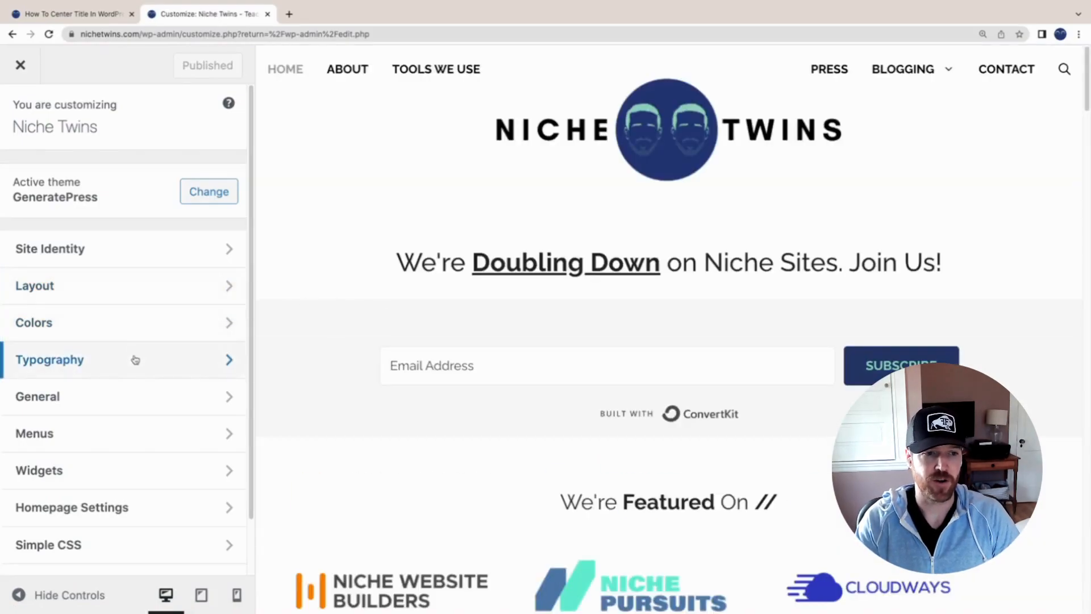
Review the Heading 1 typography settings: bold weight, 50px size, no alignment option
{"action": "left_click", "coordinate": [50, 359]}
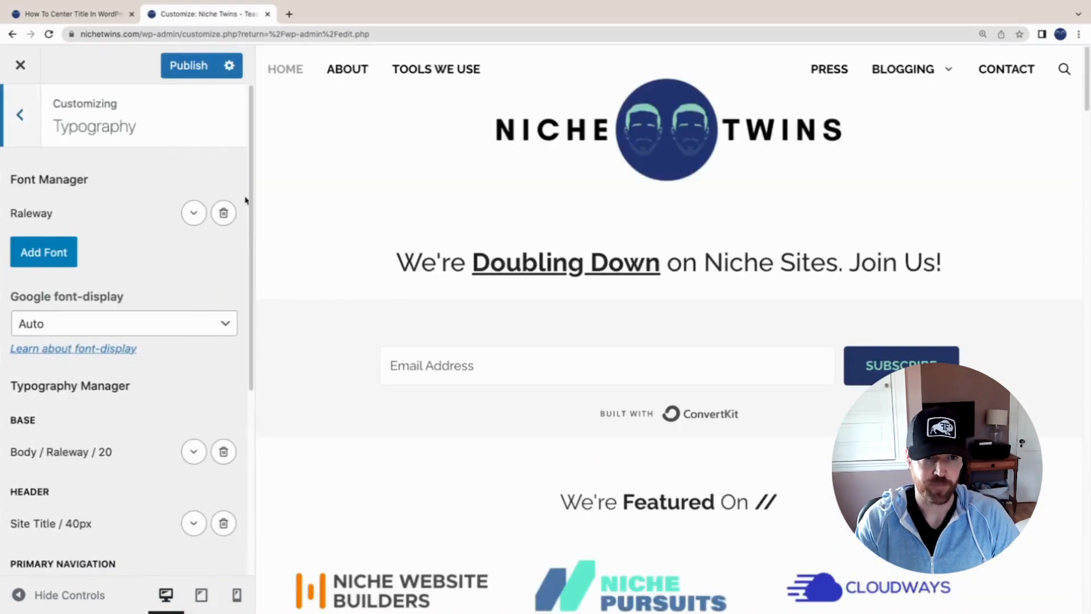
{"action": "scroll", "scroll_direction": "down", "scroll_amount": 3}
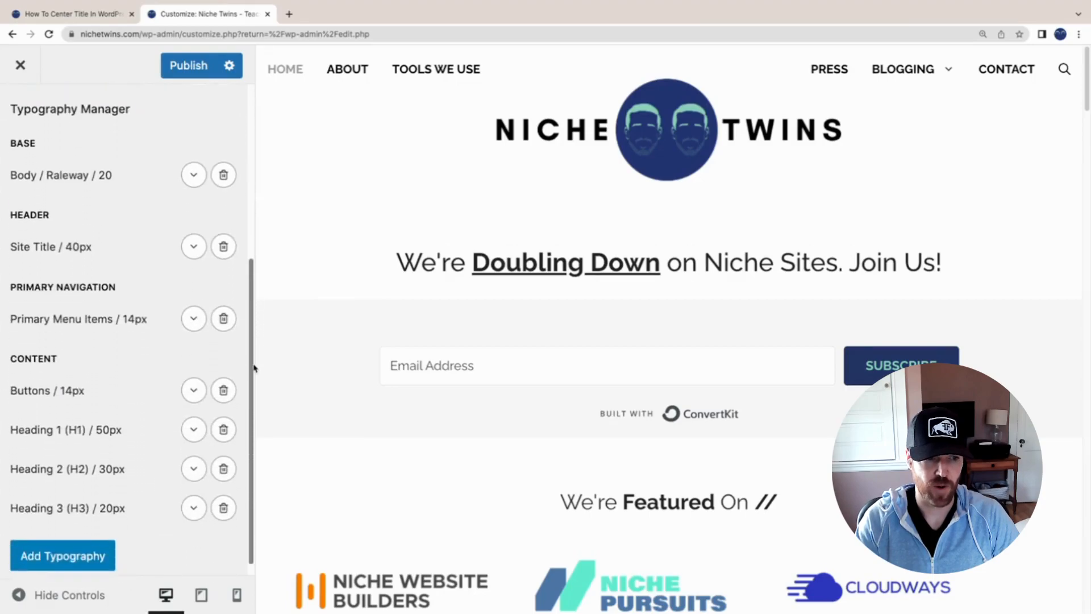
{"action": "left_click", "coordinate": [193, 422]}
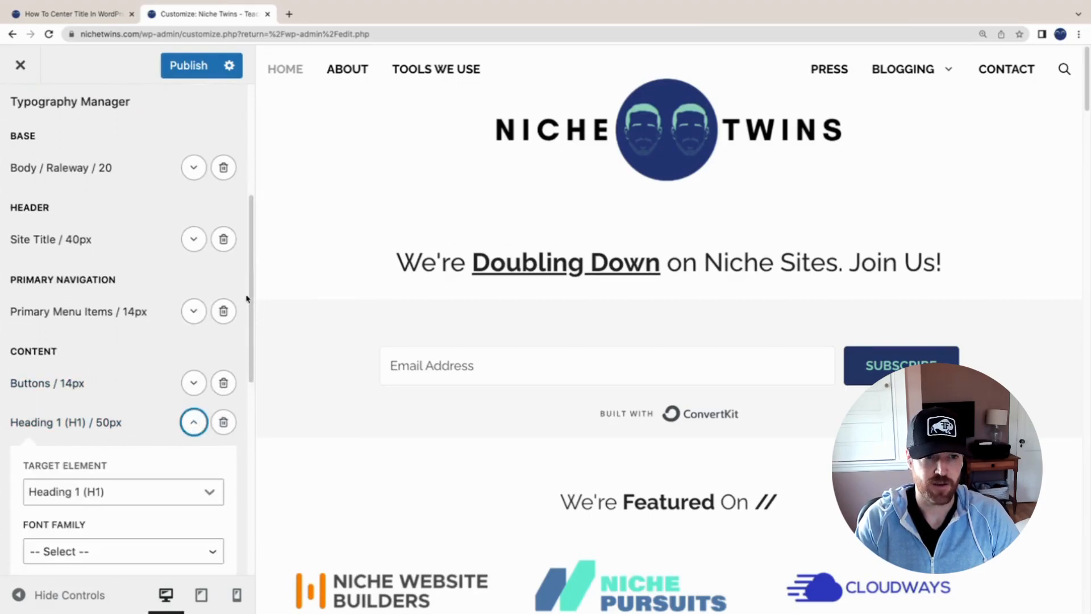
{"action": "scroll", "scroll_direction": "down", "scroll_amount": 3}
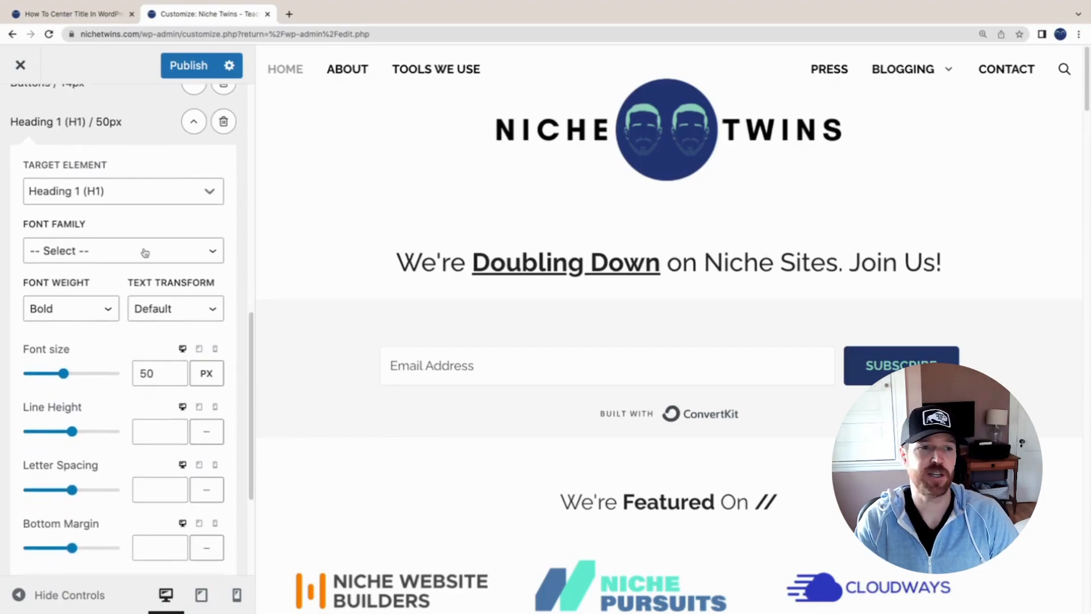
{"action": "mouse_move", "coordinate": [117, 221]}
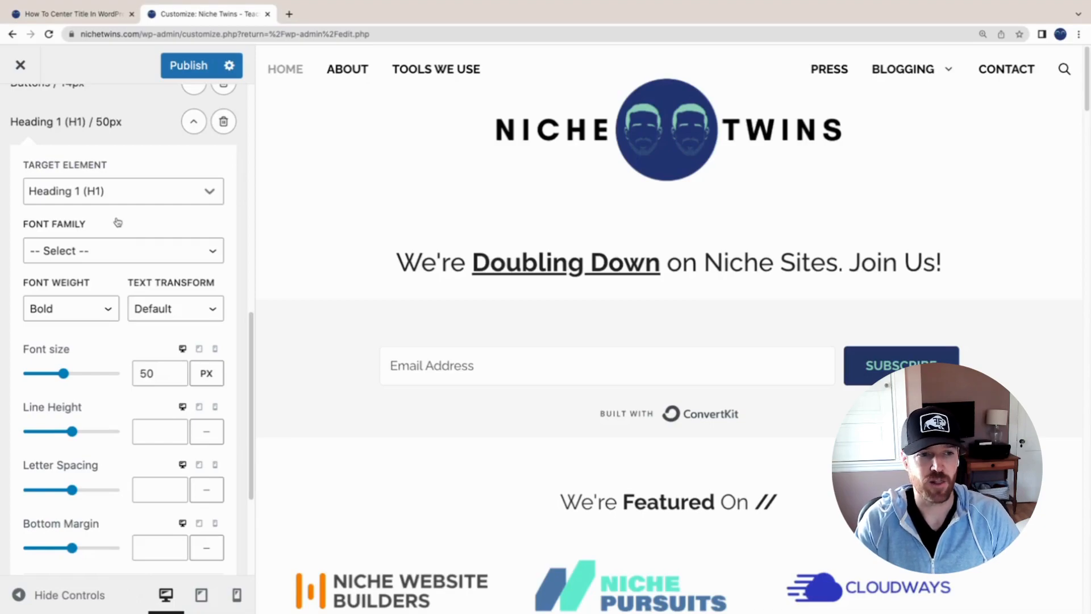
{"action": "mouse_move", "coordinate": [122, 221]}
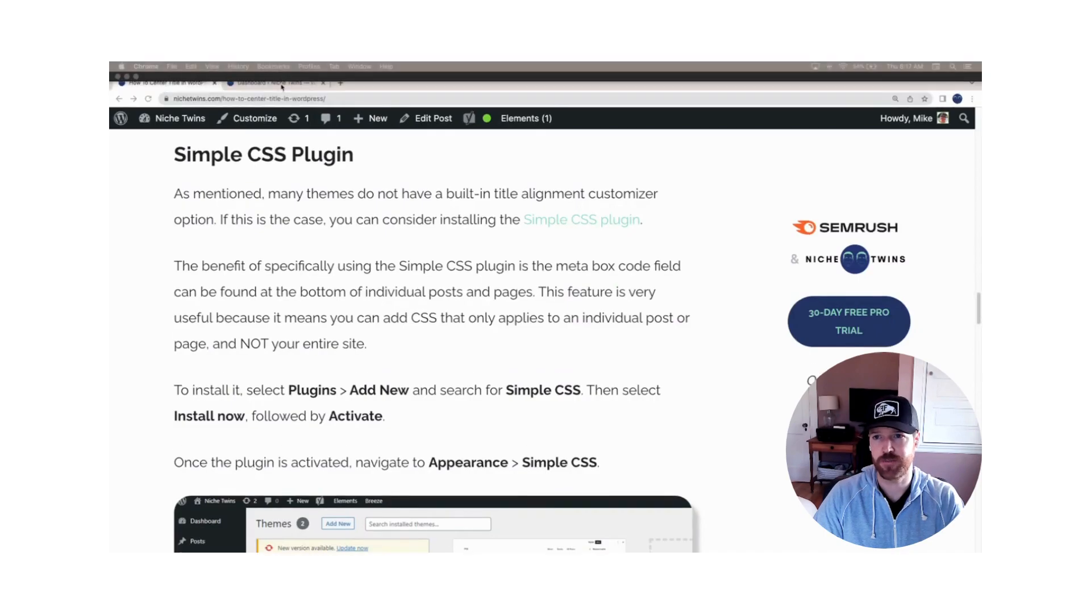
Go from the admin dashboard to the Add New Plugins page
{"action": "left_click", "coordinate": [272, 72]}
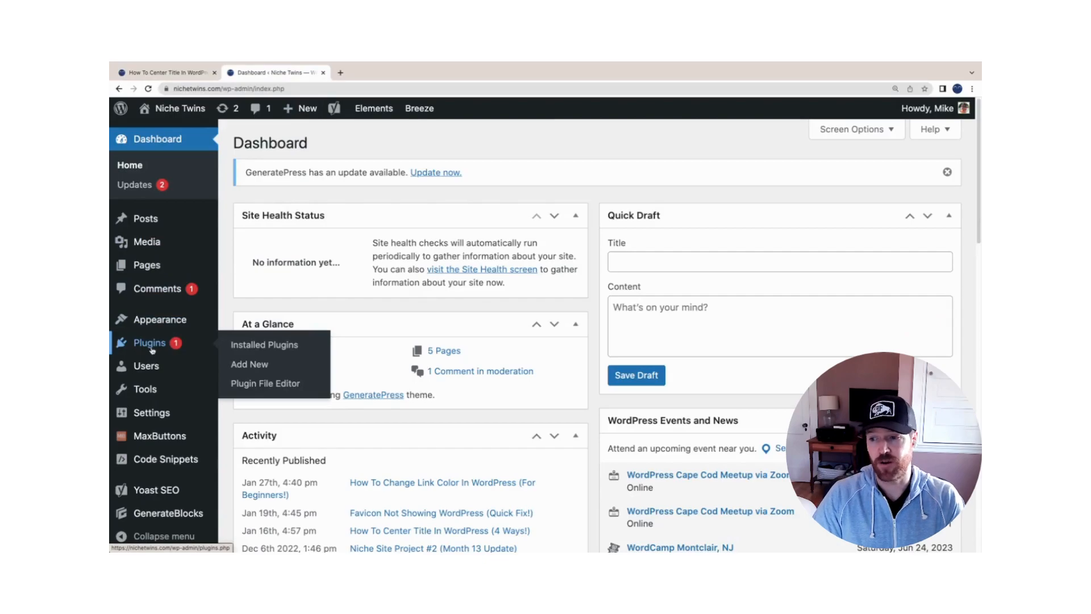
{"action": "mouse_move", "coordinate": [249, 364]}
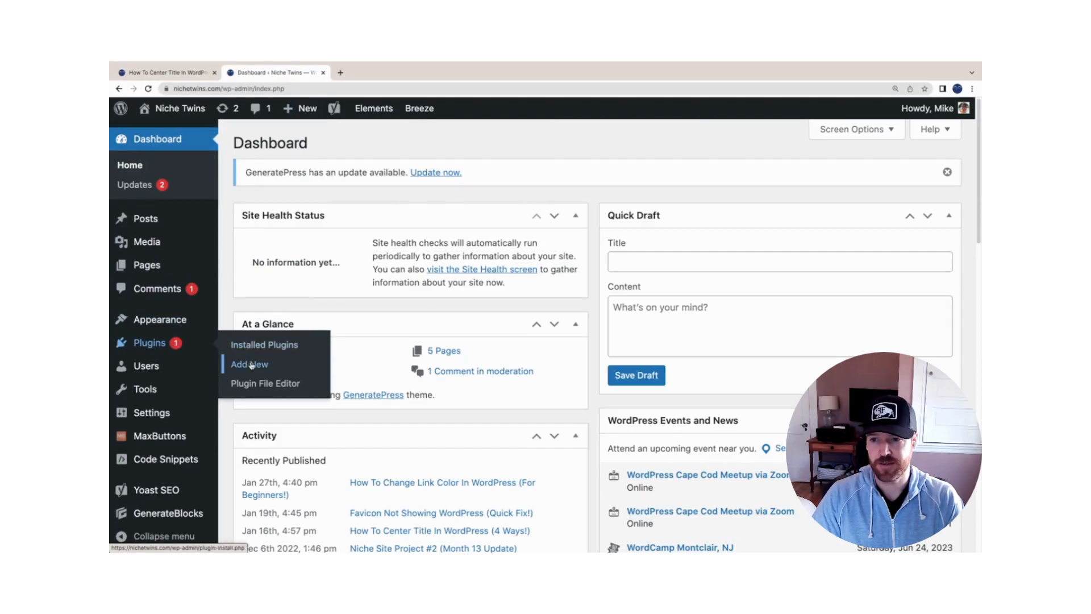
{"action": "left_click", "coordinate": [248, 364]}
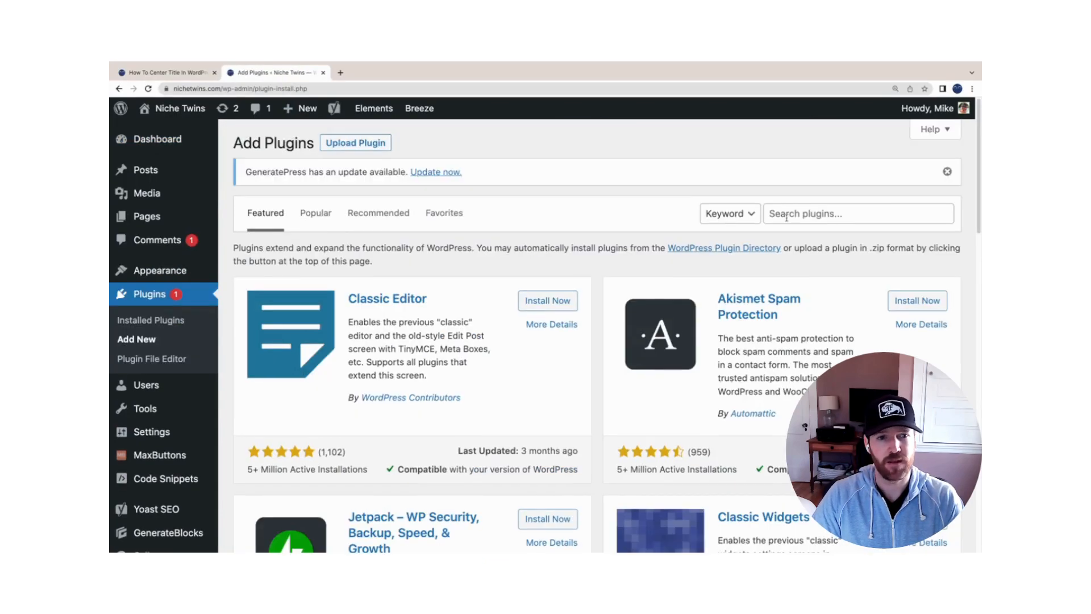
Open the Simple CSS page under Appearance with its empty code editor
{"action": "left_click", "coordinate": [858, 213]}
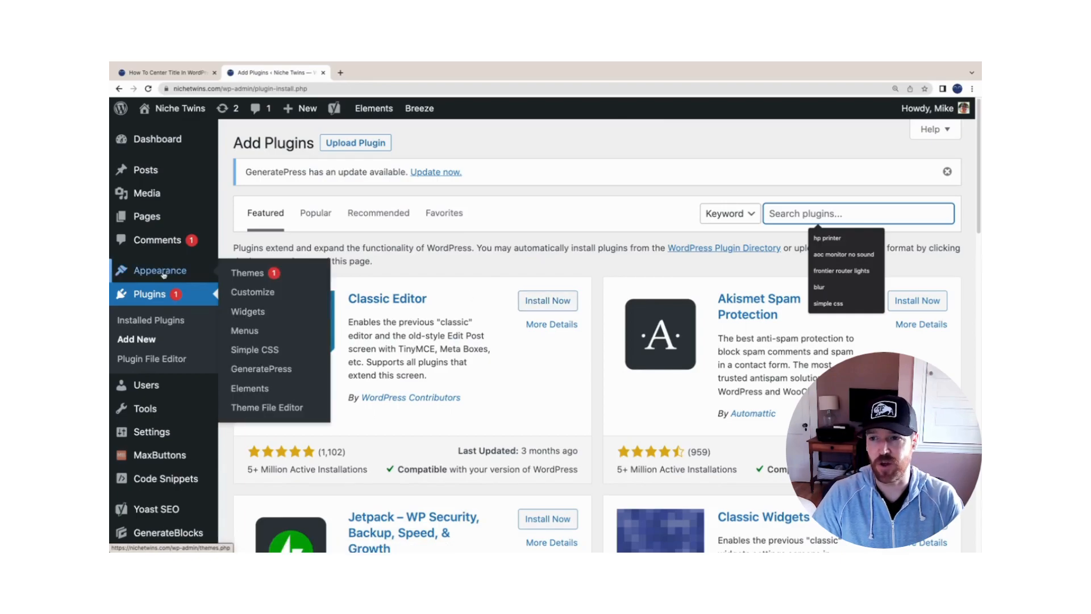
{"action": "mouse_move", "coordinate": [254, 350]}
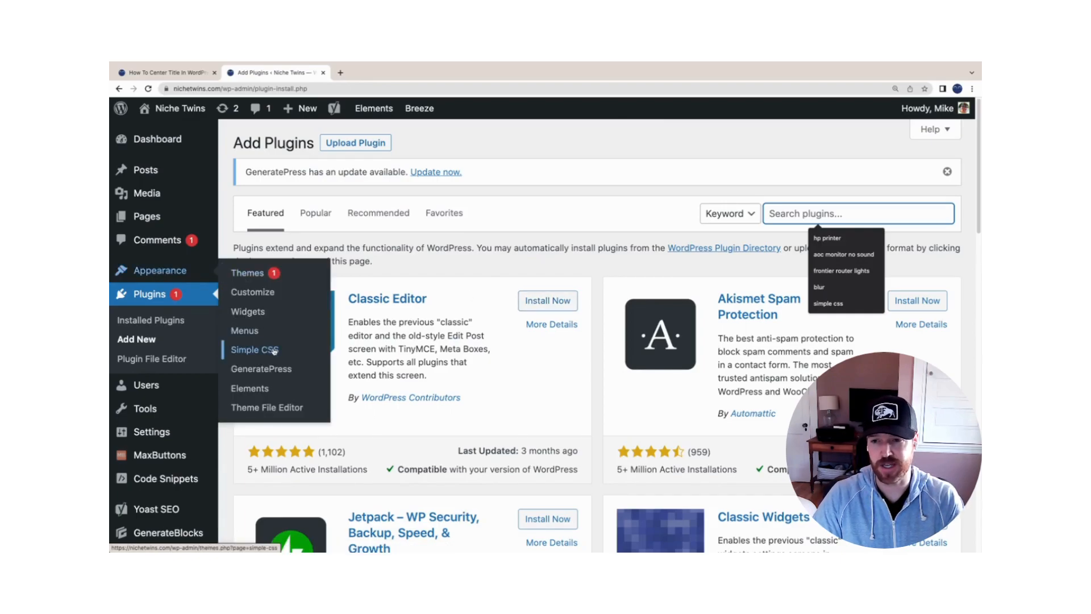
{"action": "left_click", "coordinate": [254, 350]}
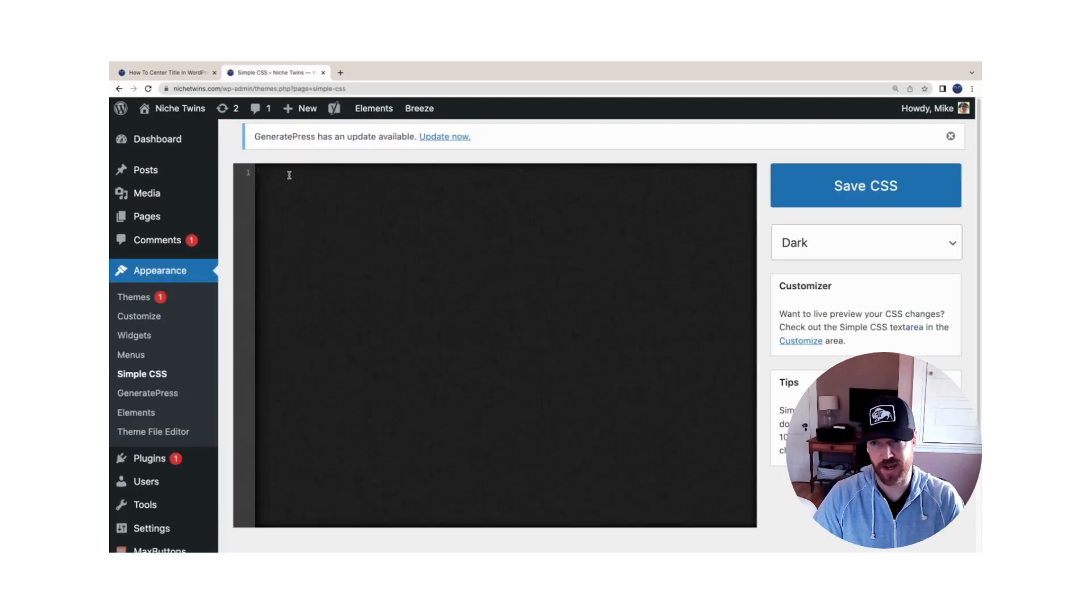
Copy the article's h1.entry-title { text-align: center; } rule into Simple CSS
{"action": "left_click", "coordinate": [165, 72]}
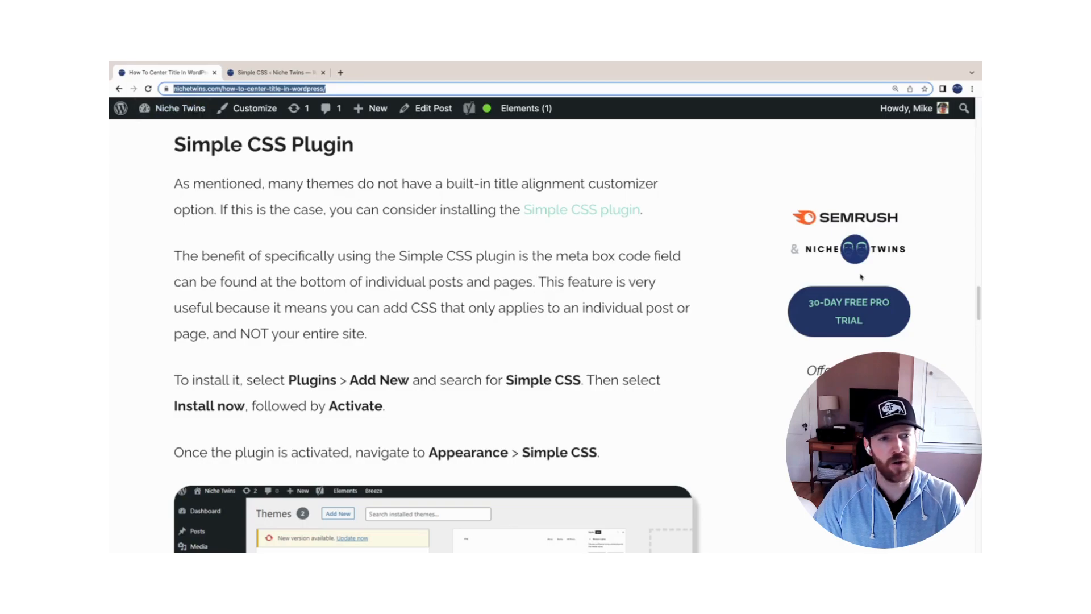
{"action": "scroll", "scroll_direction": "down", "scroll_amount": 3}
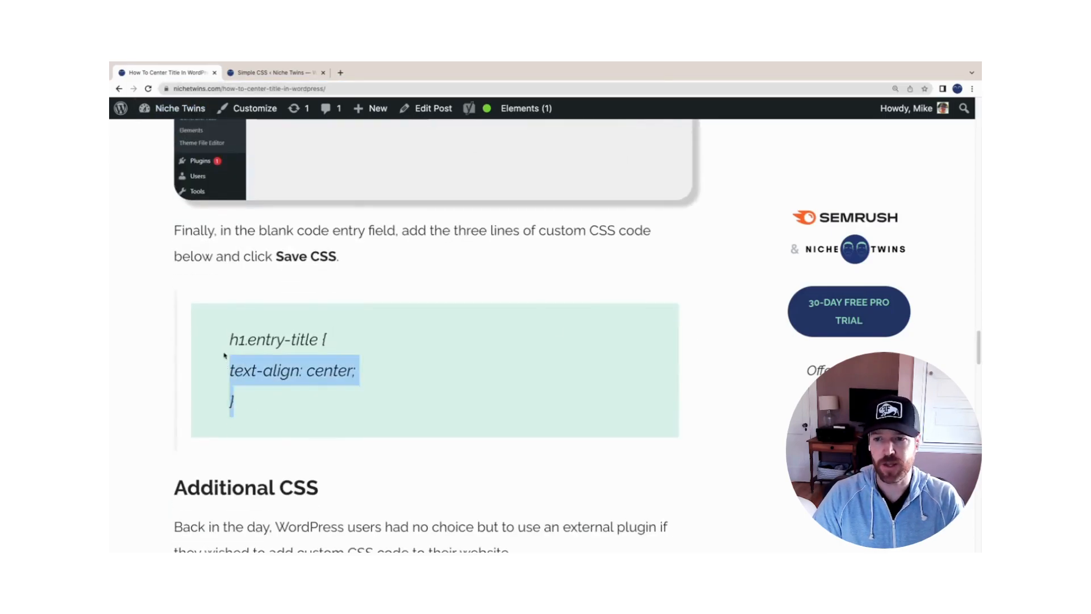
{"action": "right_click", "coordinate": [292, 369]}
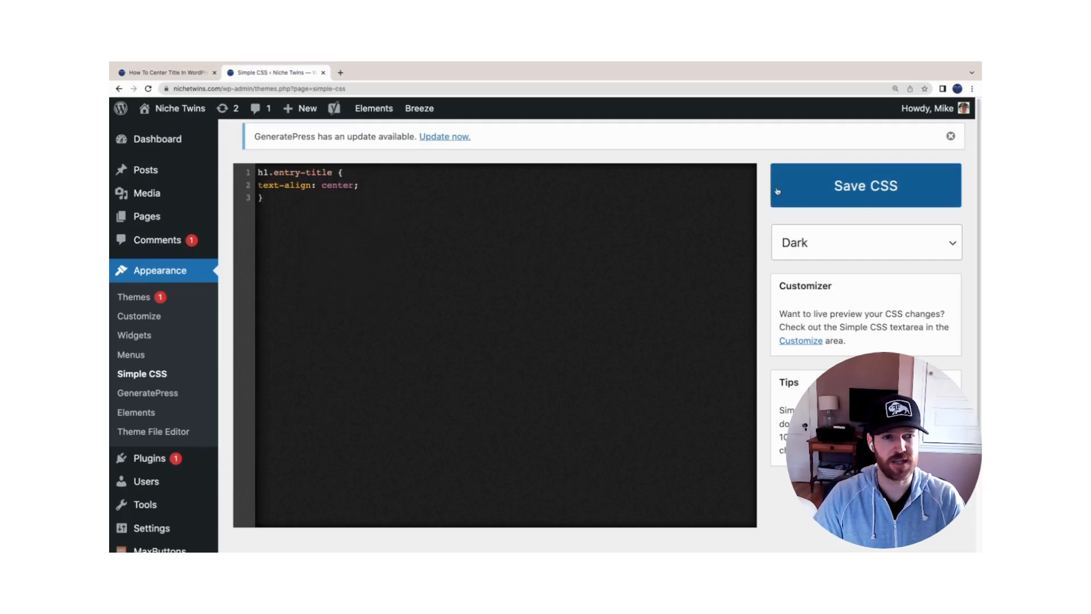
{"action": "mouse_move", "coordinate": [428, 221]}
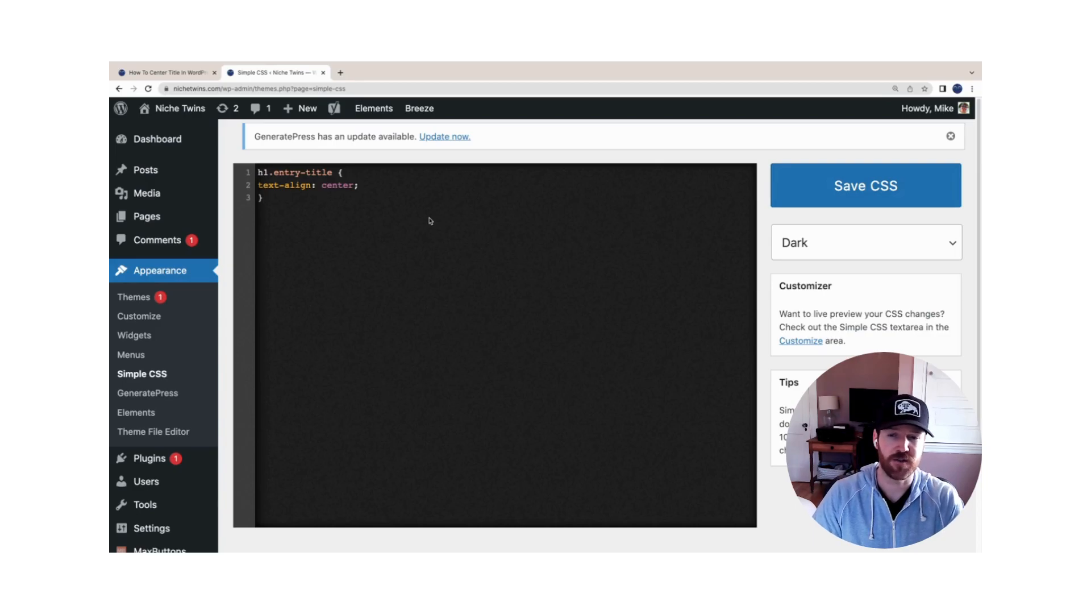
{"action": "mouse_move", "coordinate": [403, 219]}
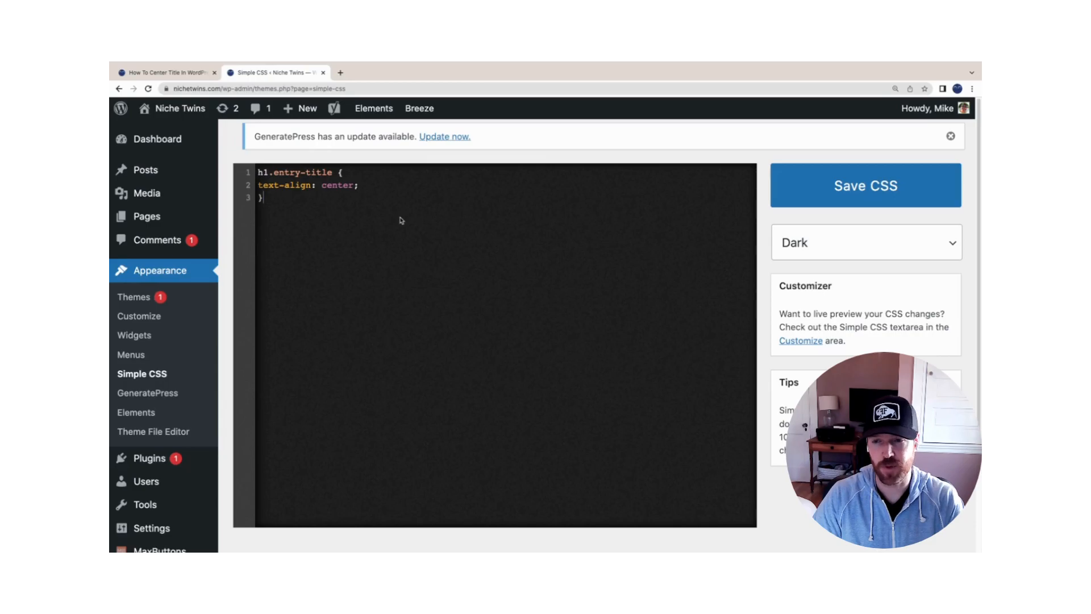
Open the link color post's editor to view its empty Simple CSS box, then return to Posts
{"action": "left_click", "coordinate": [146, 169]}
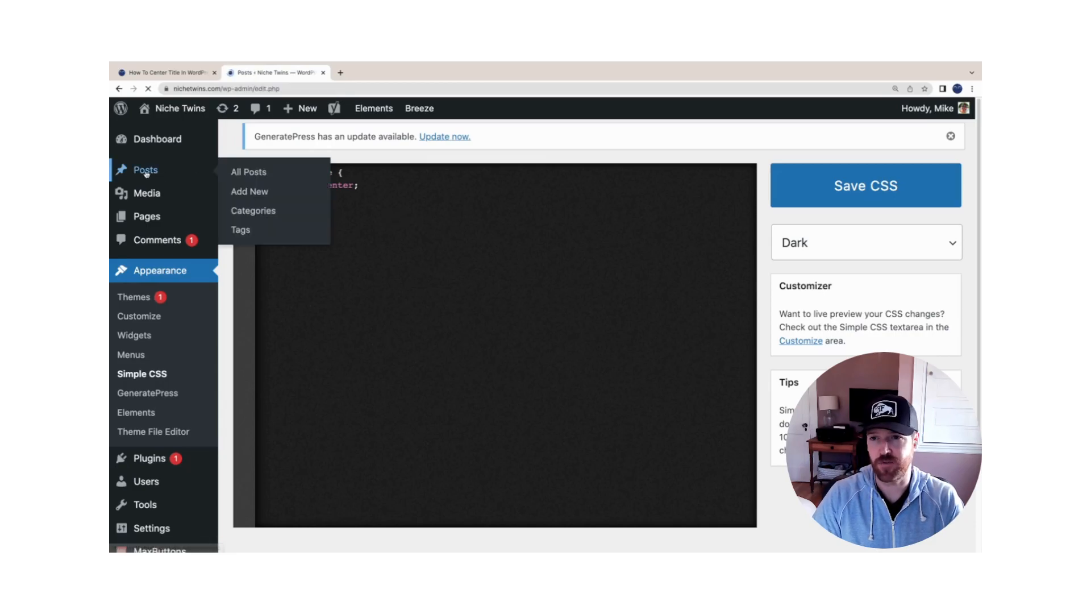
{"action": "left_click", "coordinate": [248, 172]}
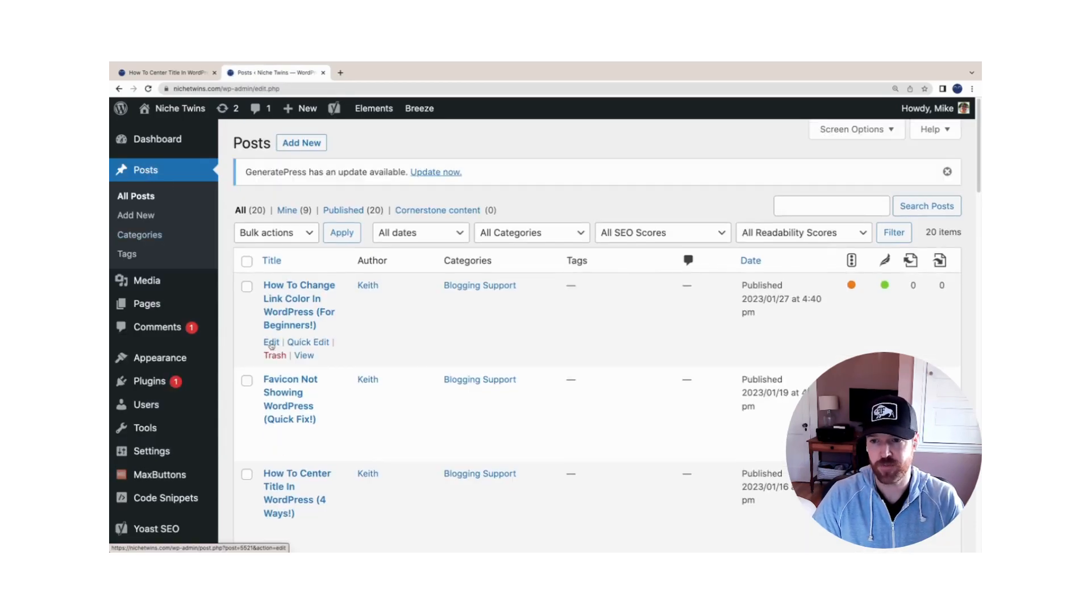
{"action": "left_click", "coordinate": [270, 342]}
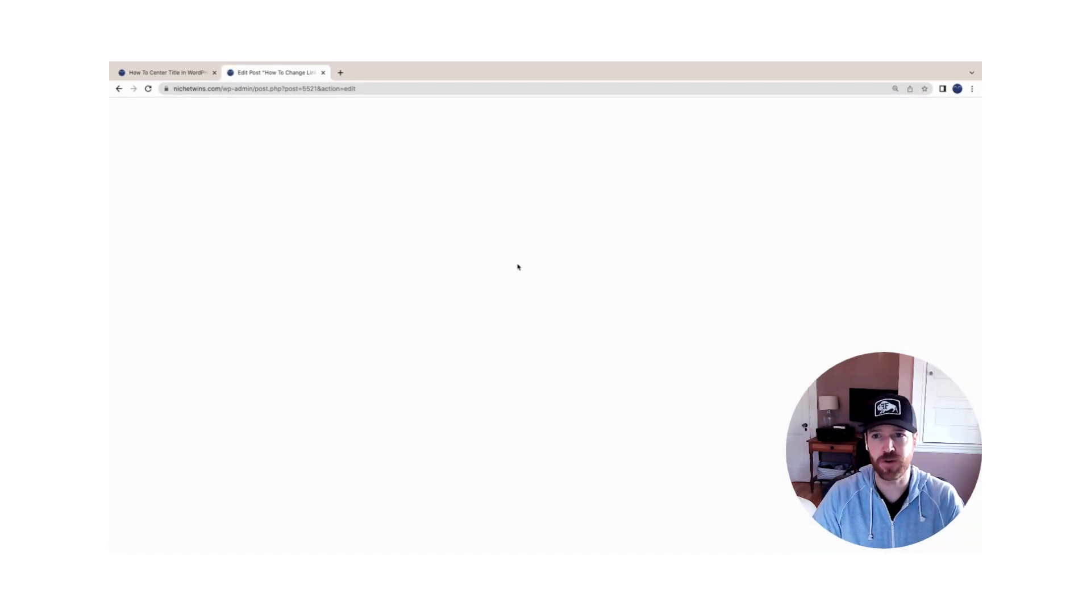
{"action": "mouse_move", "coordinate": [642, 276]}
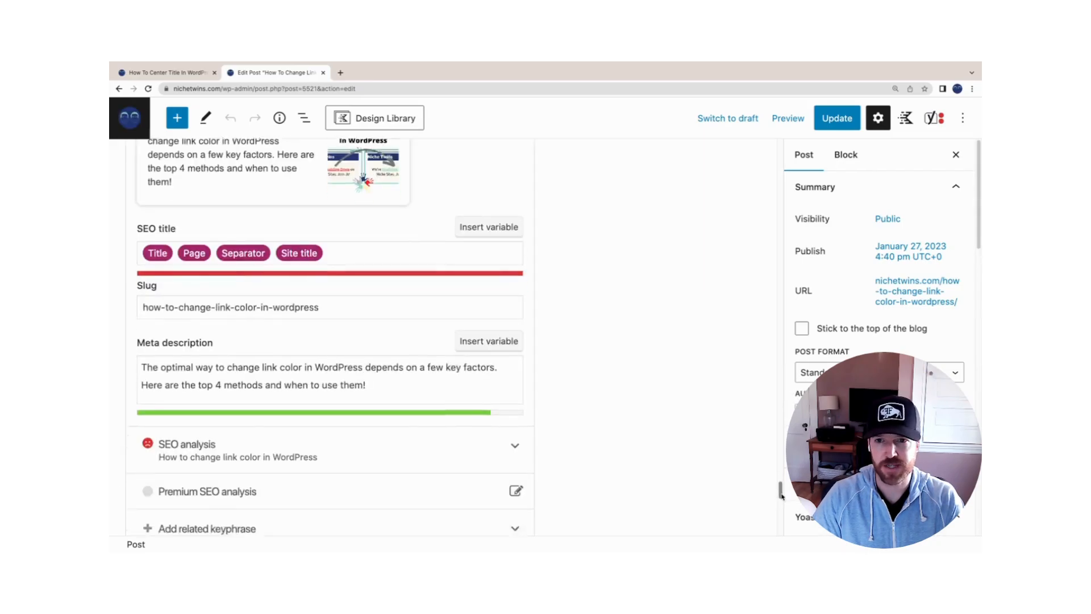
{"action": "scroll", "scroll_direction": "down", "scroll_amount": 3}
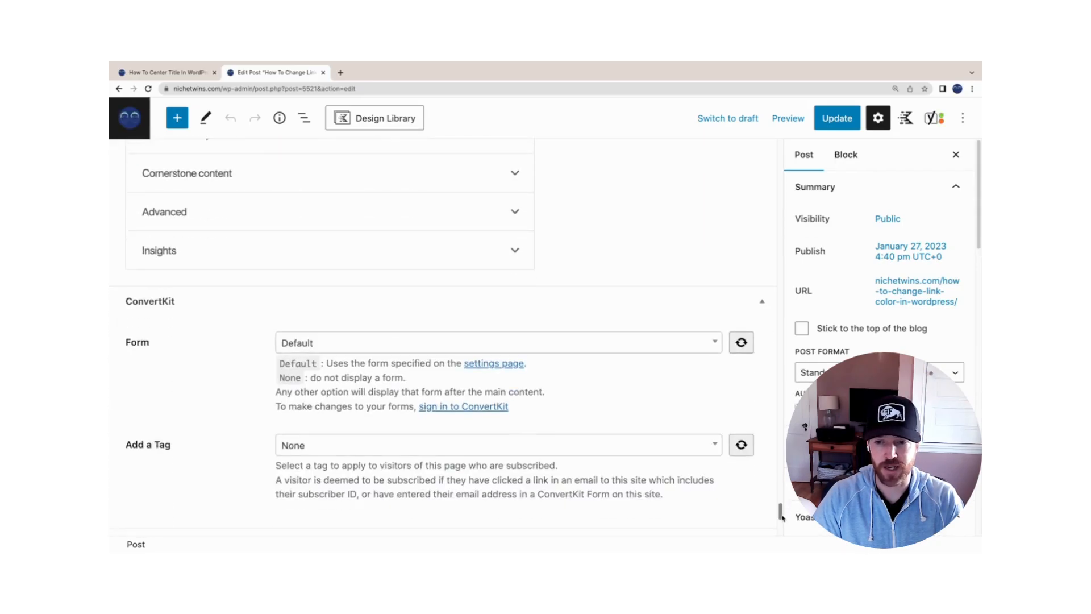
{"action": "scroll", "scroll_direction": "down", "scroll_amount": 3}
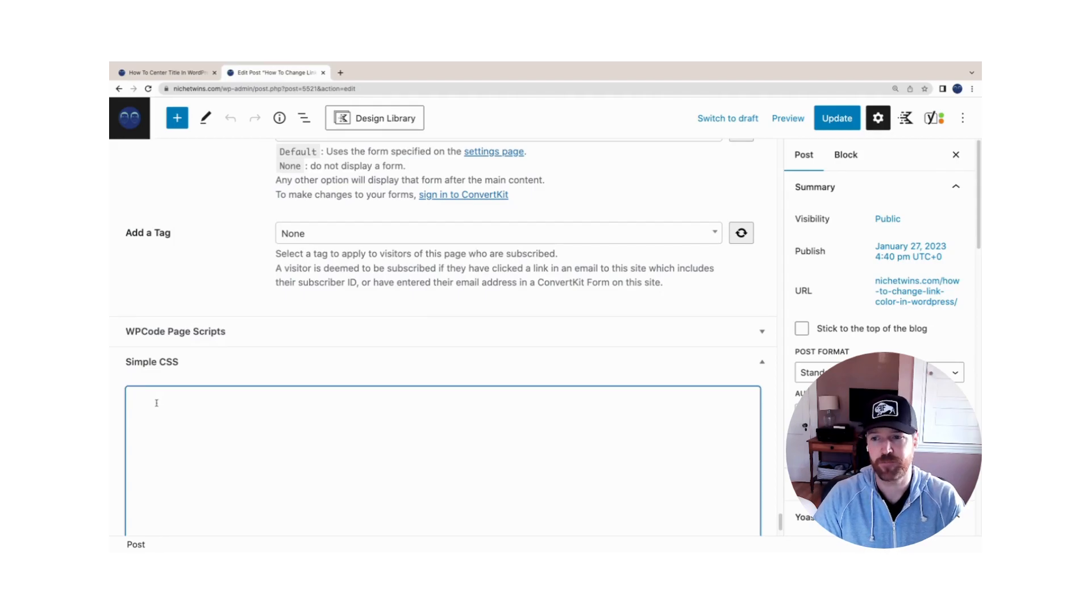
{"action": "left_click", "coordinate": [166, 72]}
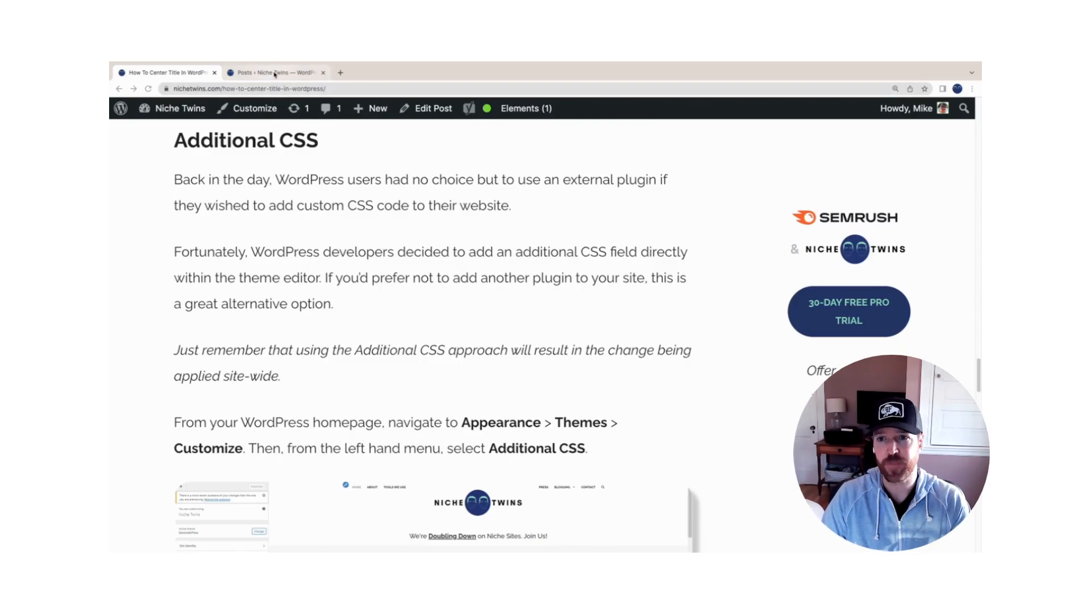
{"action": "left_click", "coordinate": [276, 72]}
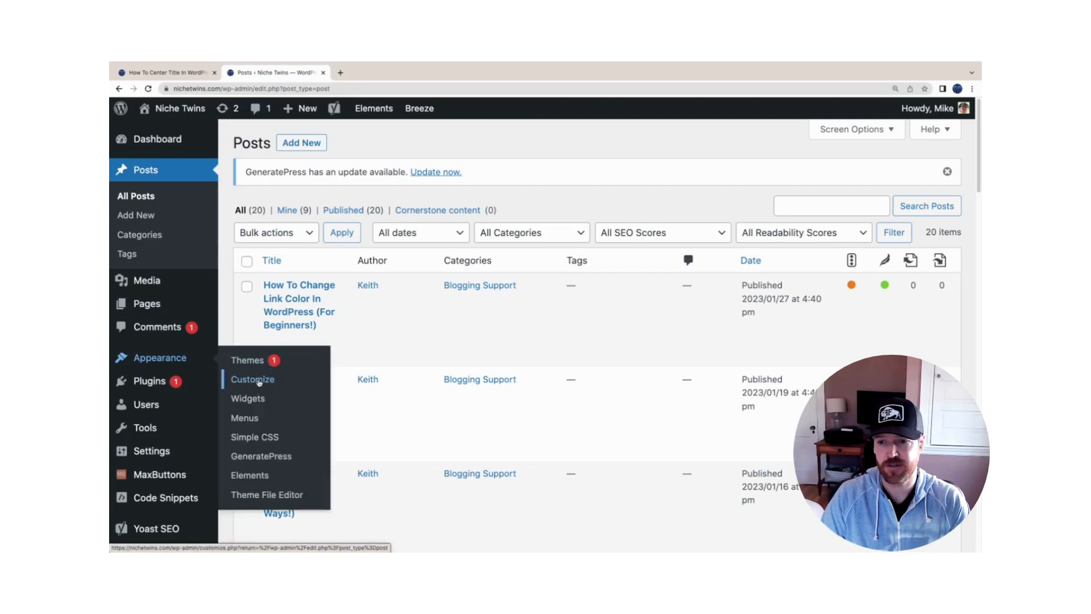
View the existing custom CSS rules in the Customizer's Additional CSS section
{"action": "left_click", "coordinate": [251, 379]}
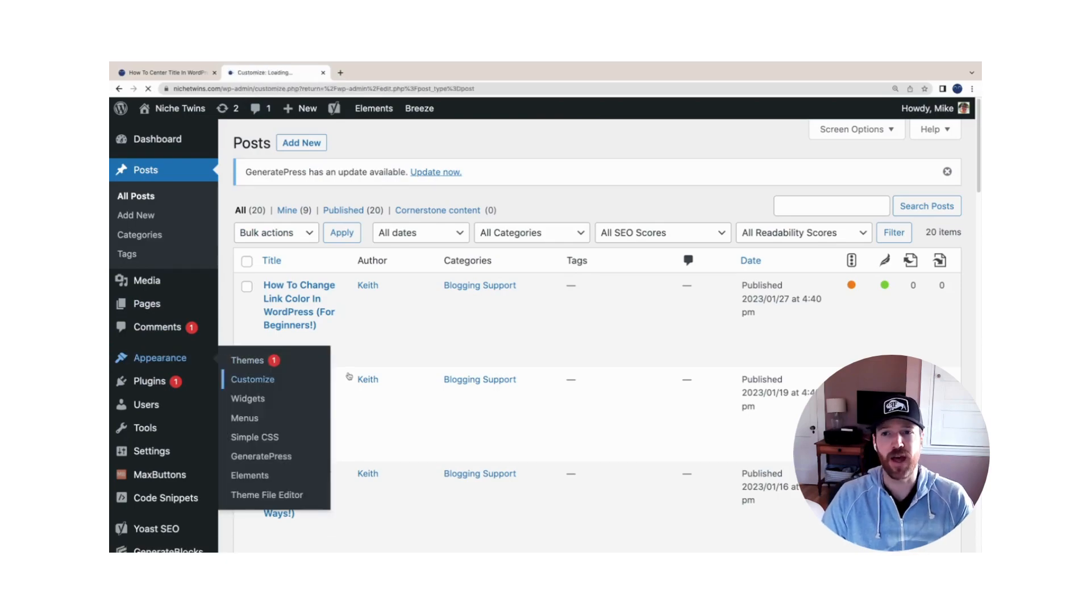
{"action": "left_click", "coordinate": [252, 379]}
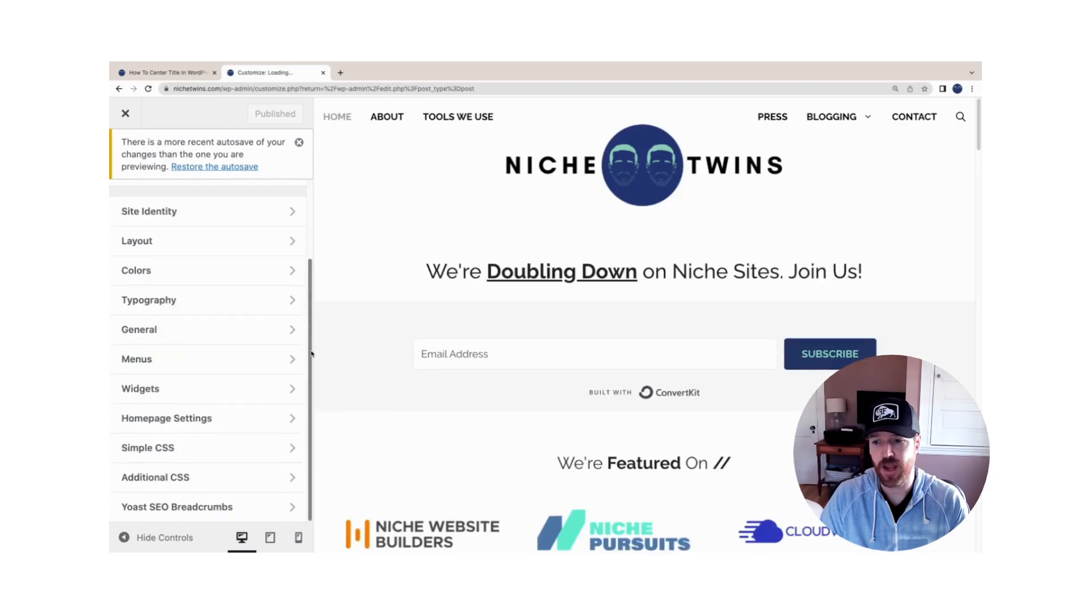
{"action": "left_click", "coordinate": [155, 477]}
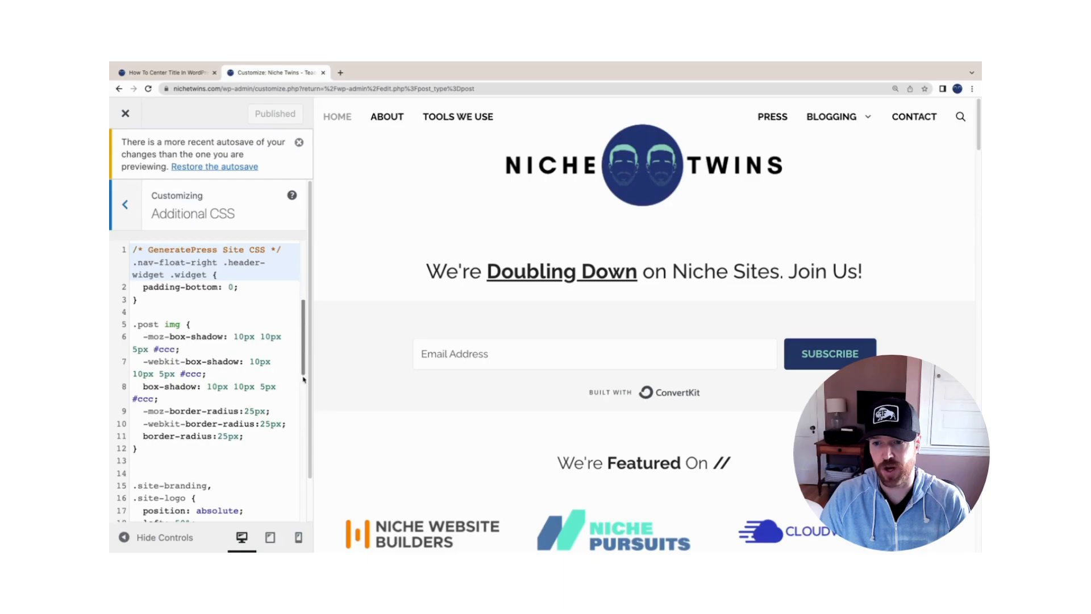
{"action": "scroll", "scroll_direction": "down", "scroll_amount": 3}
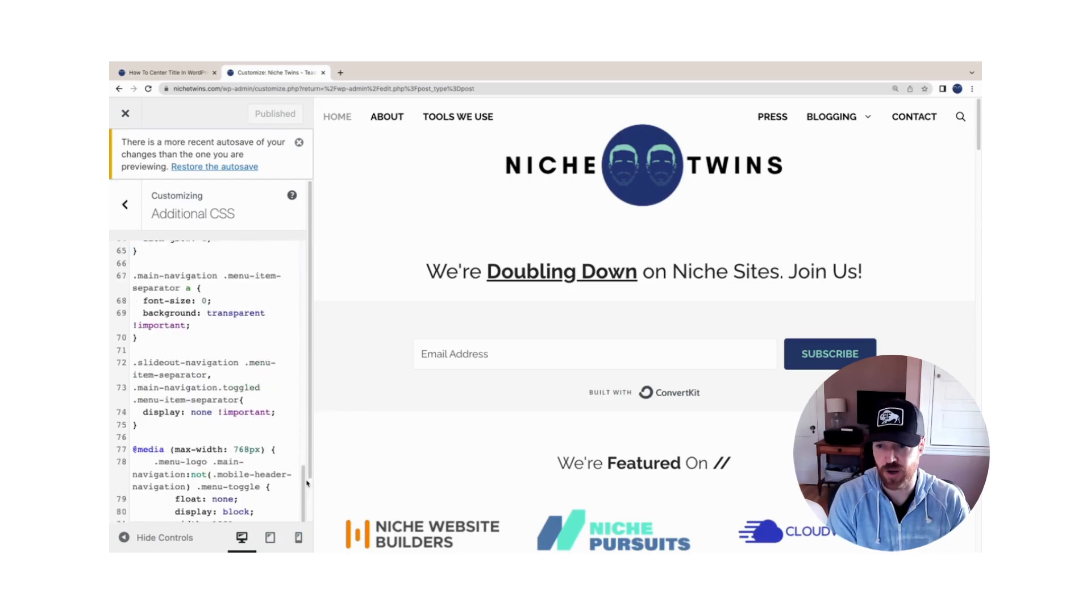
{"action": "scroll", "scroll_direction": "down", "scroll_amount": 3}
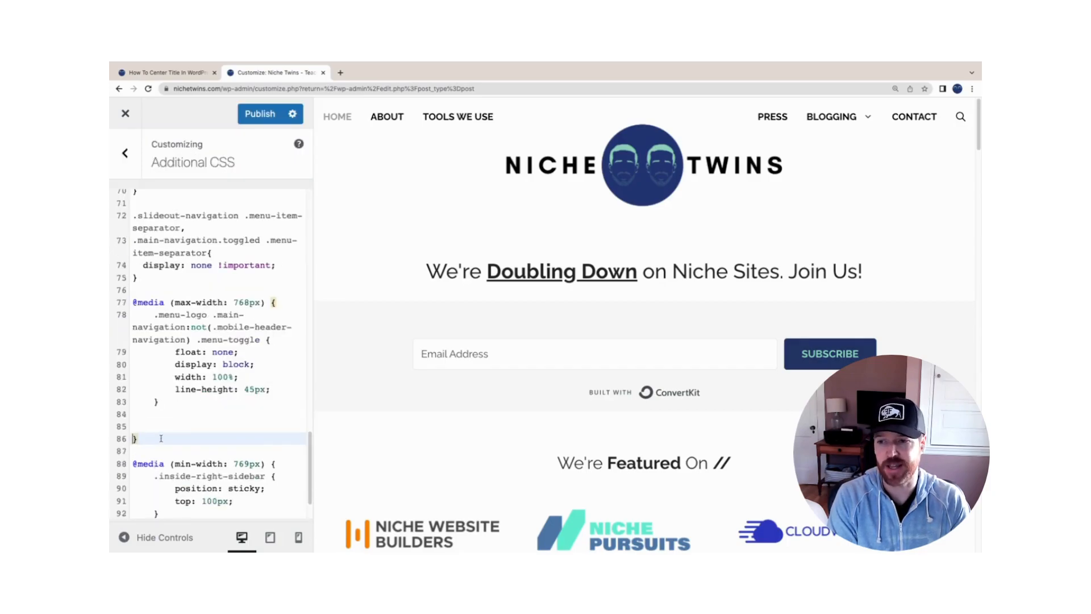
{"action": "right_click", "coordinate": [160, 438]}
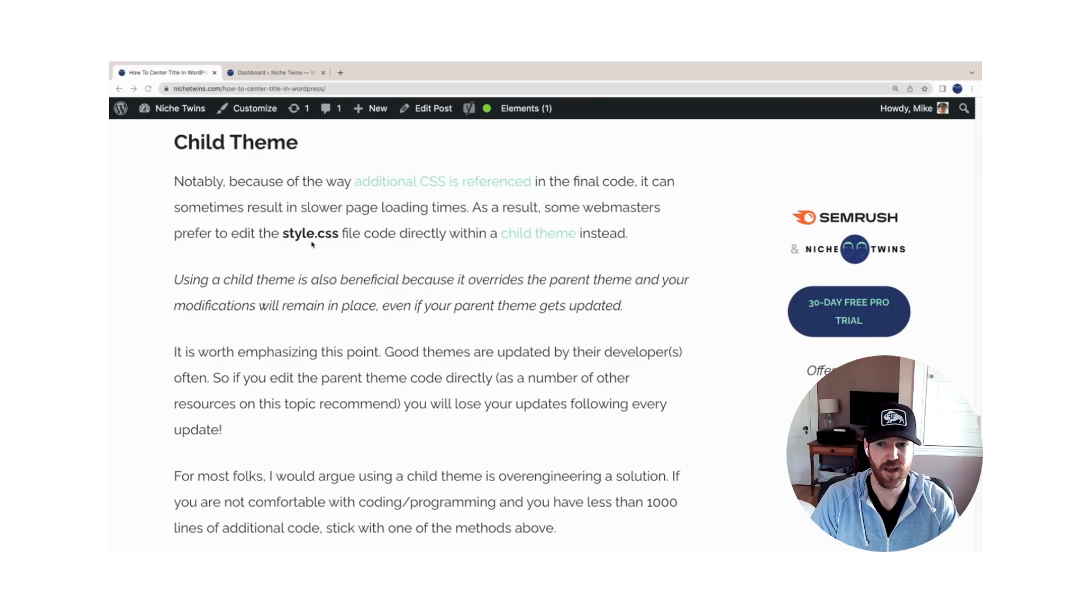
{"action": "mouse_move", "coordinate": [264, 287]}
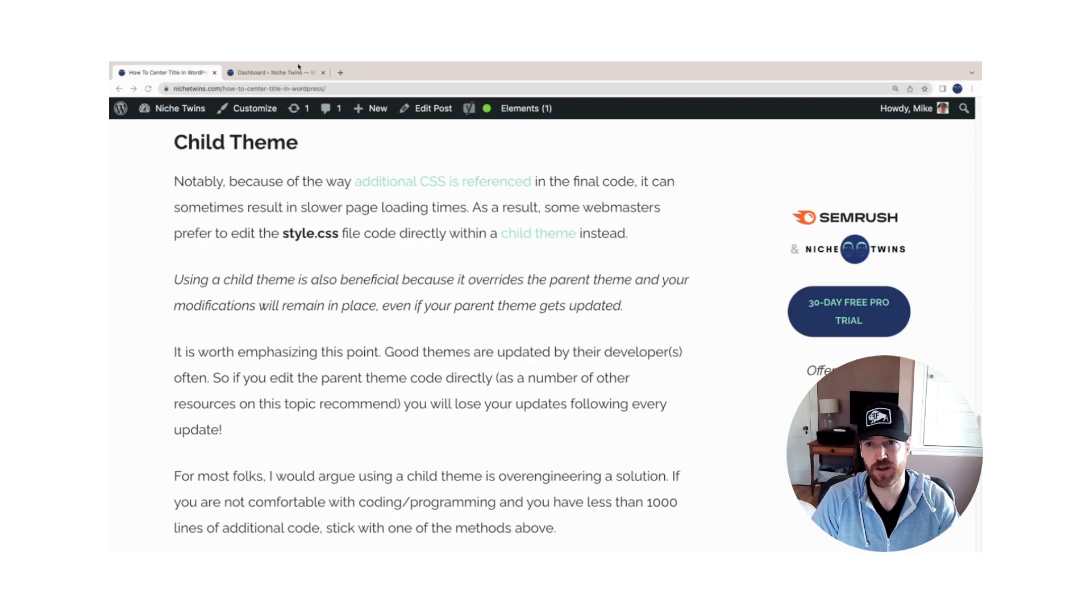
{"action": "mouse_move", "coordinate": [277, 72]}
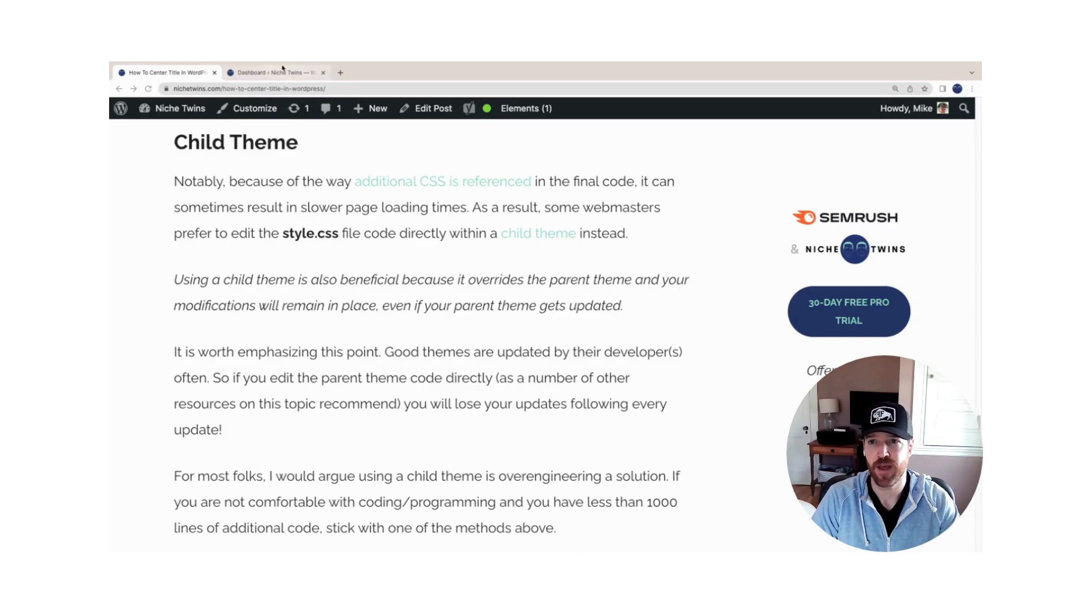
Switch back to the WordPress dashboard tab
{"action": "left_click", "coordinate": [275, 71]}
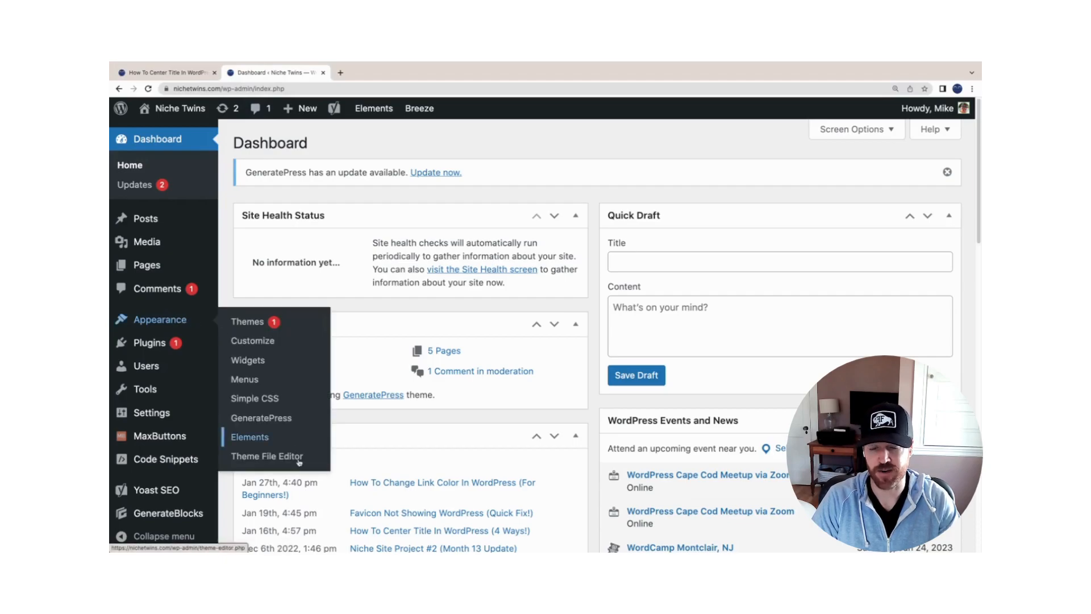
{"action": "mouse_move", "coordinate": [267, 456]}
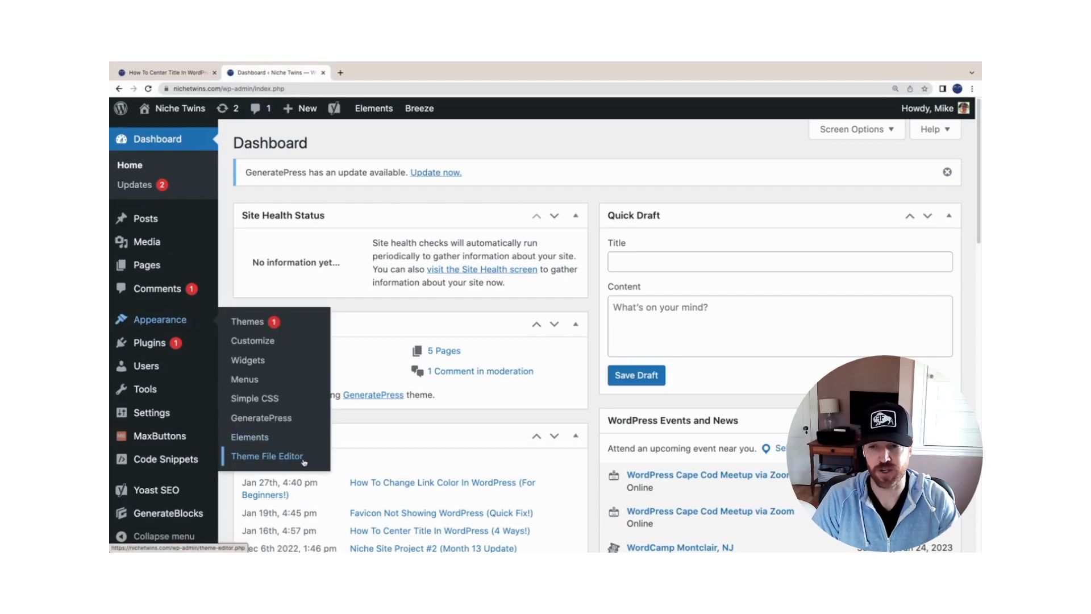
View GeneratePress style.css in the Theme File Editor, then return to the article
{"action": "left_click", "coordinate": [267, 456]}
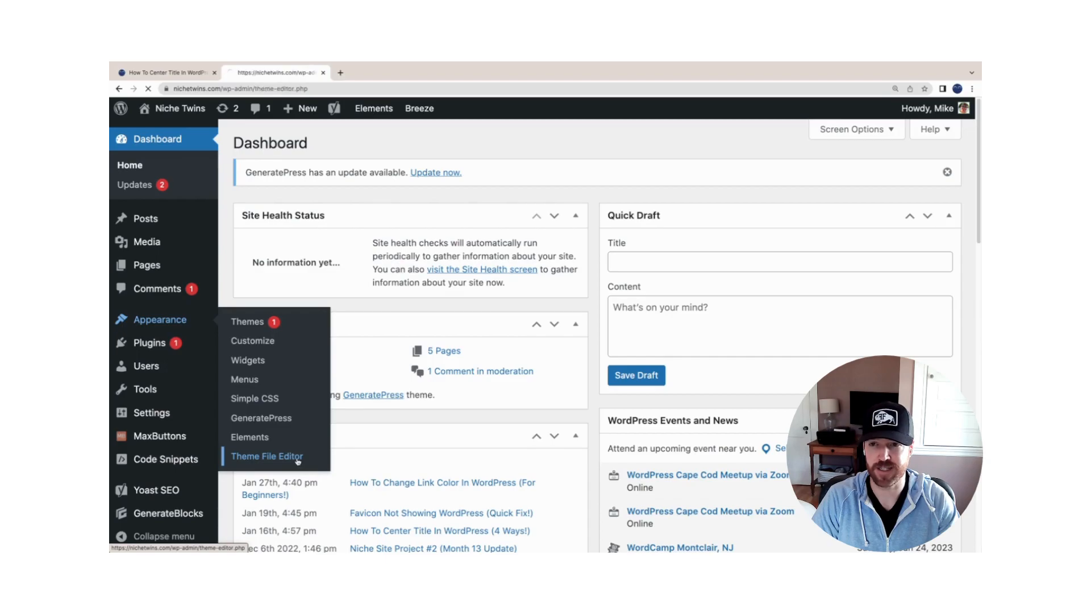
{"action": "left_click", "coordinate": [266, 456]}
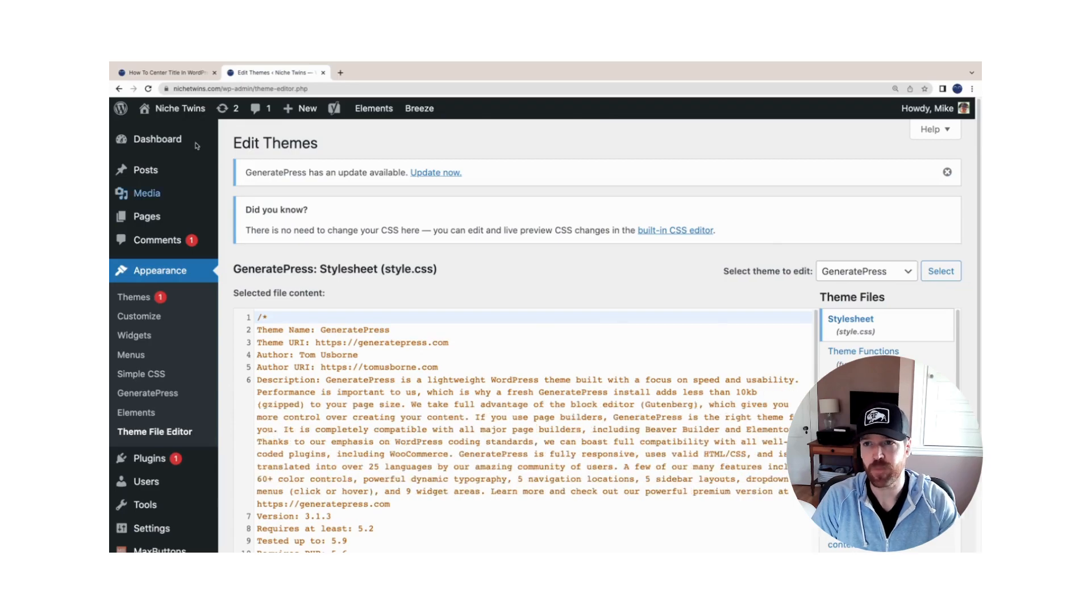
{"action": "left_click", "coordinate": [164, 72]}
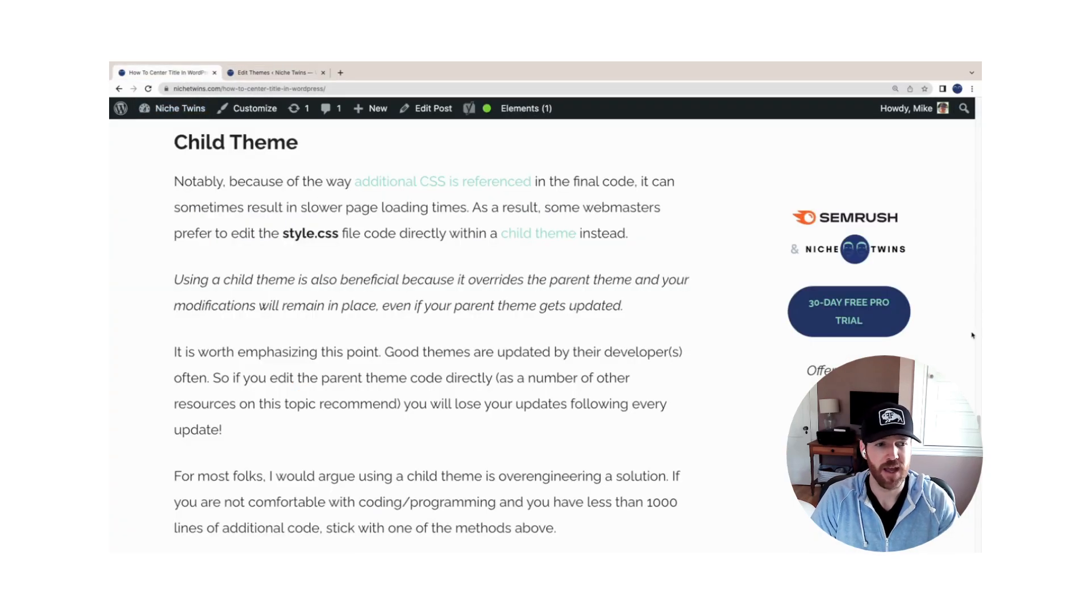
Scroll down to Final Thoughts and back up to the title image
{"action": "scroll", "scroll_direction": "down", "scroll_amount": 3}
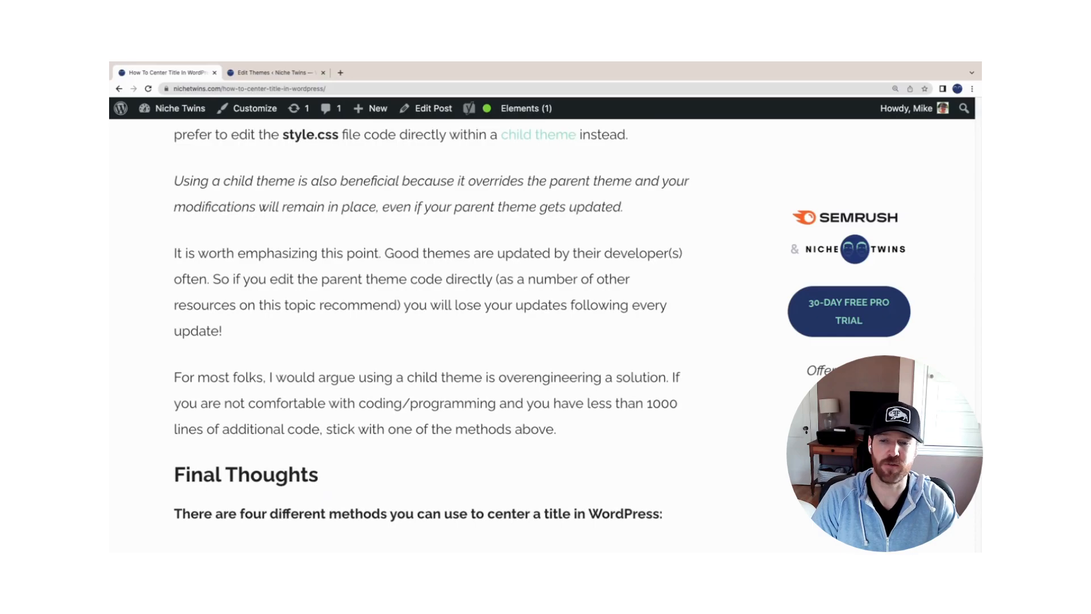
{"action": "mouse_move", "coordinate": [314, 338]}
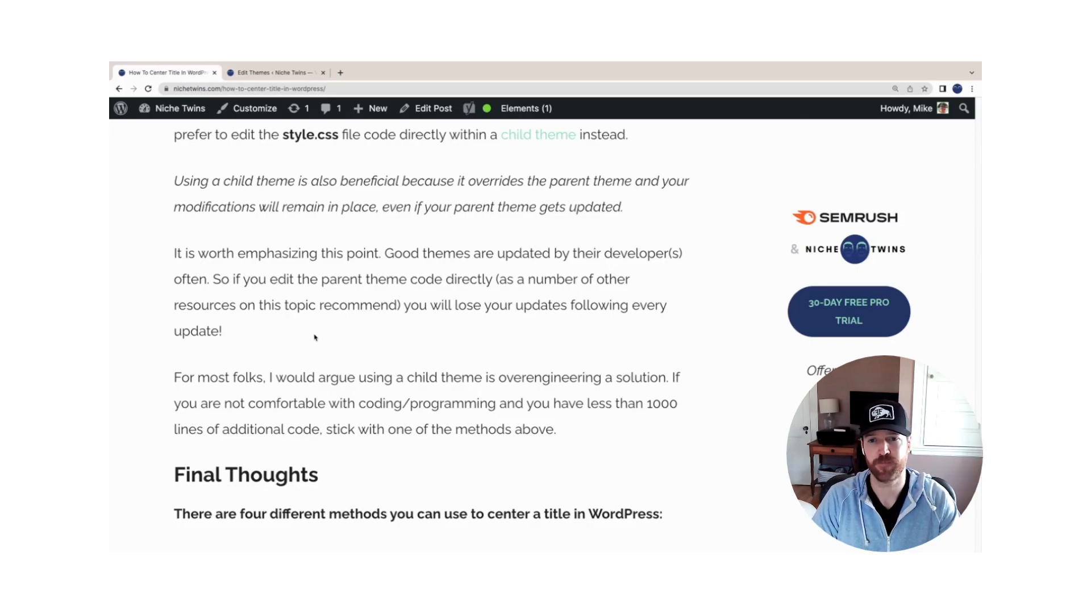
{"action": "scroll", "scroll_direction": "up", "scroll_amount": 3}
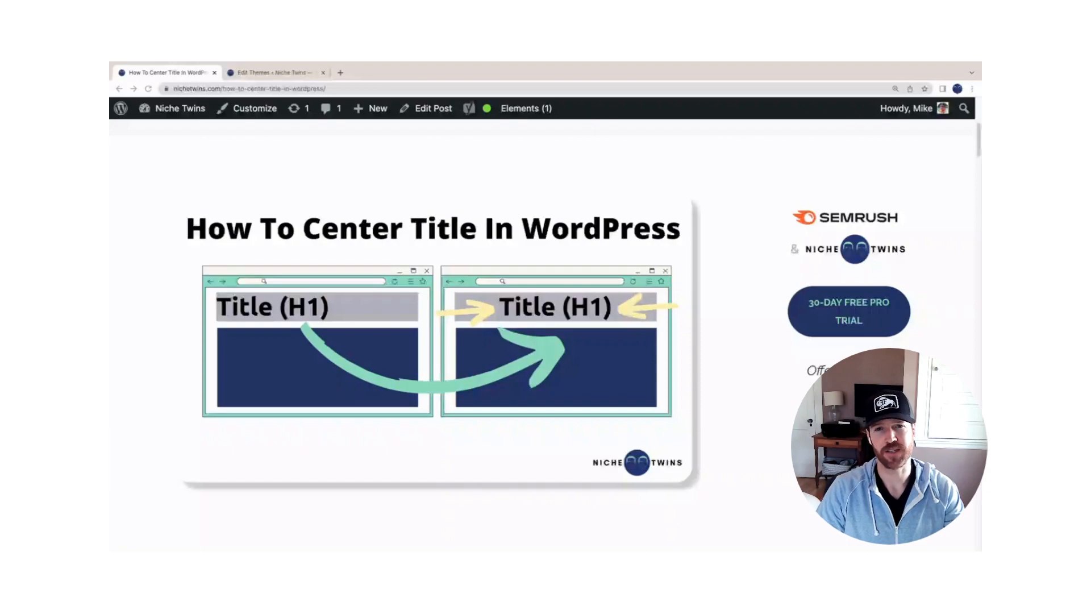